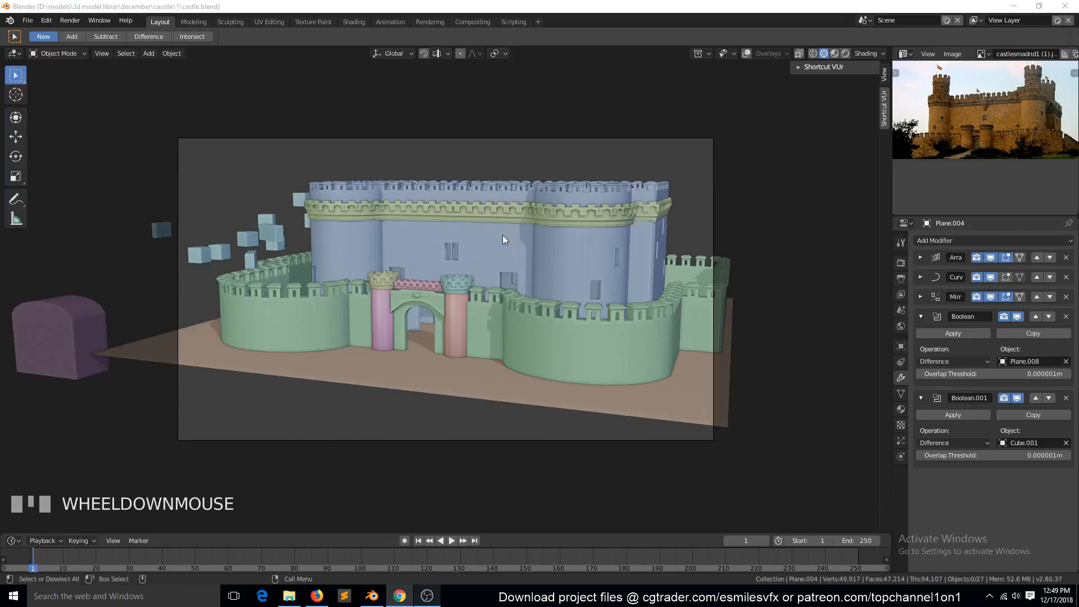
mouse_move(546, 240)
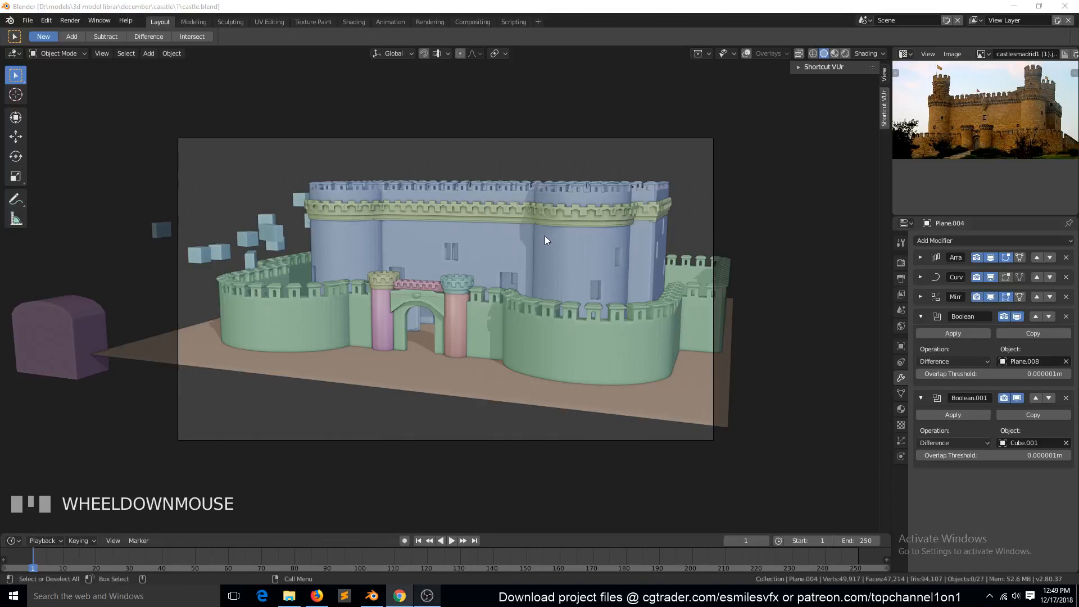
- In top view, add a cylinder and move and scale it over the keep's round corner tower
scroll("up", 3)
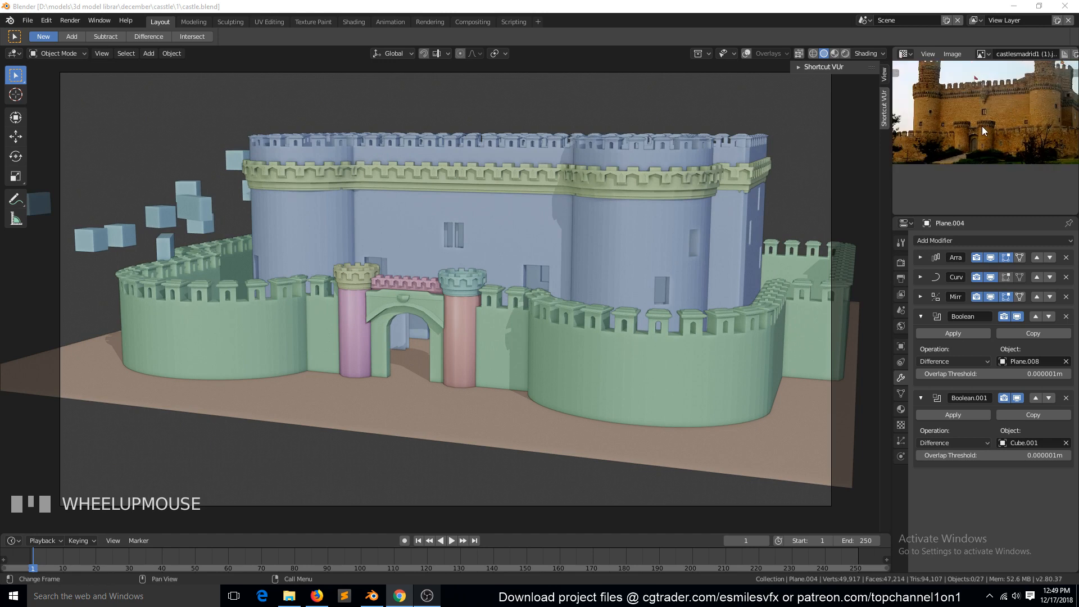
mouse_move(1009, 119)
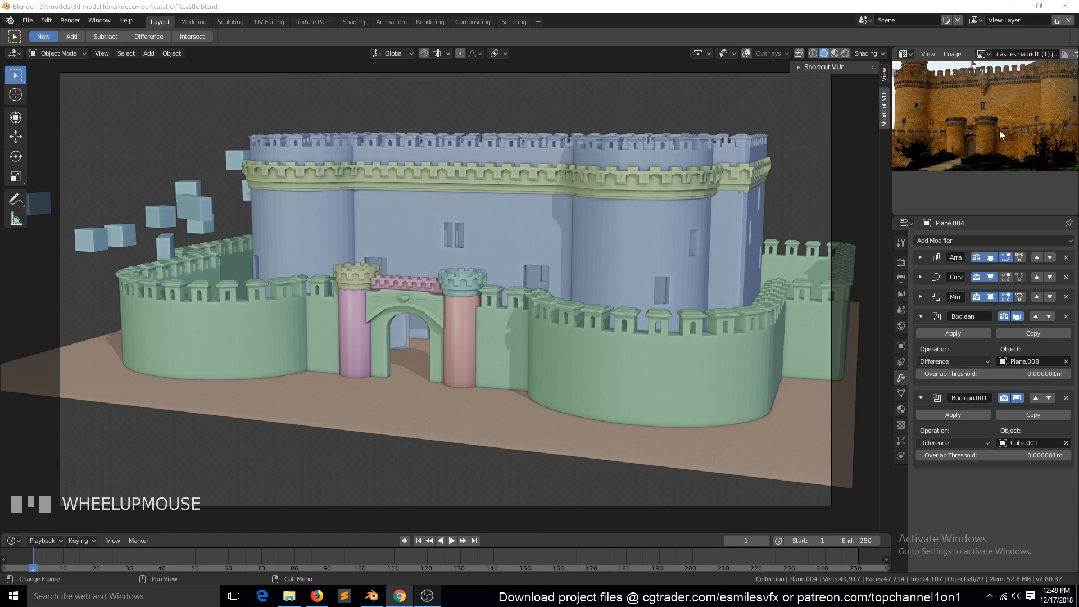
mouse_move(992, 124)
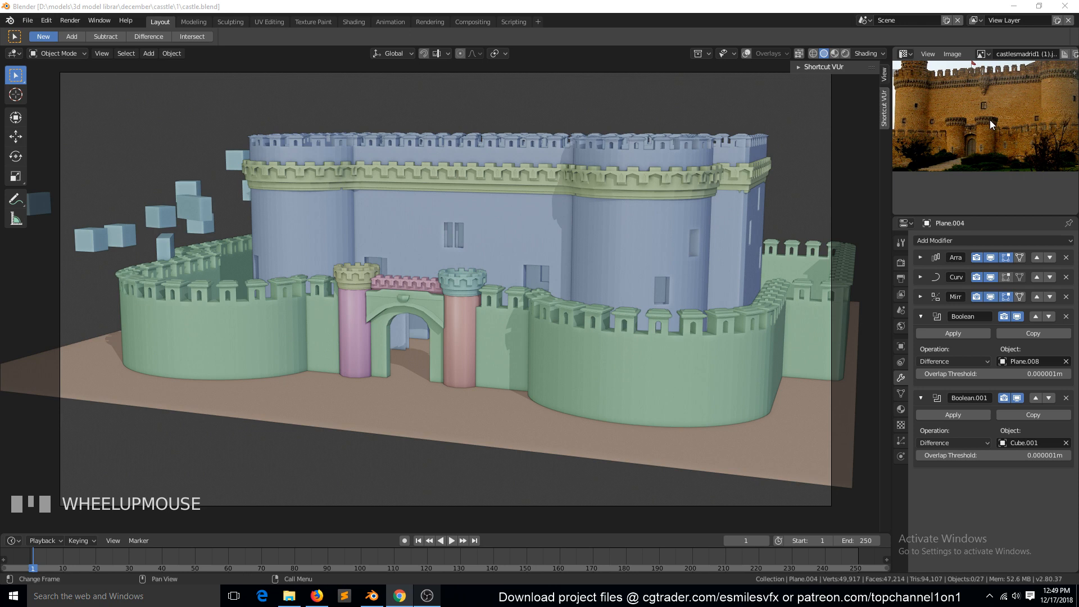
mouse_move(973, 83)
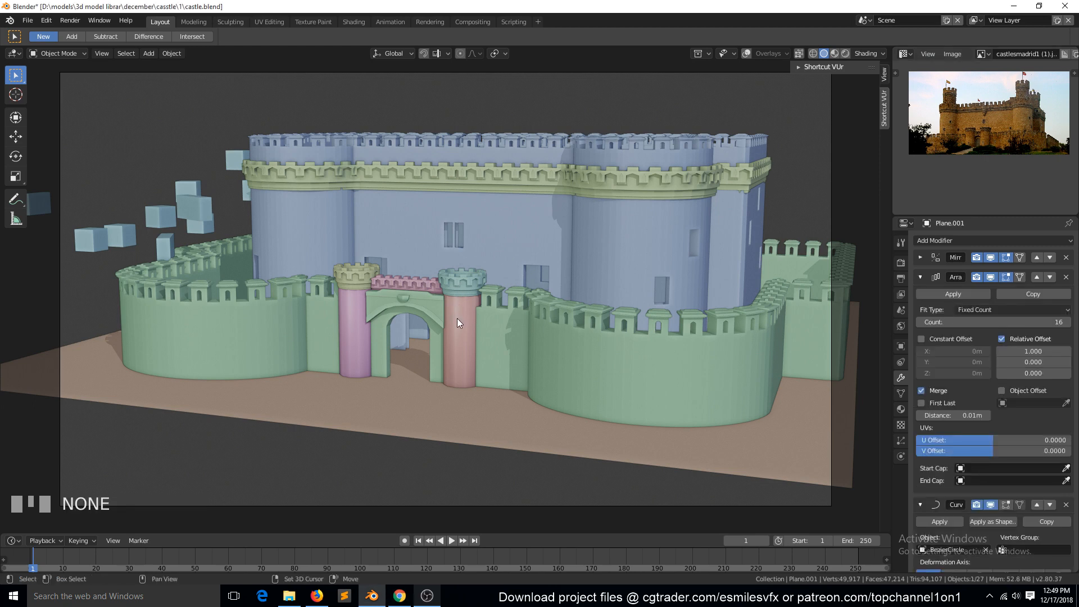
left_click(462, 310)
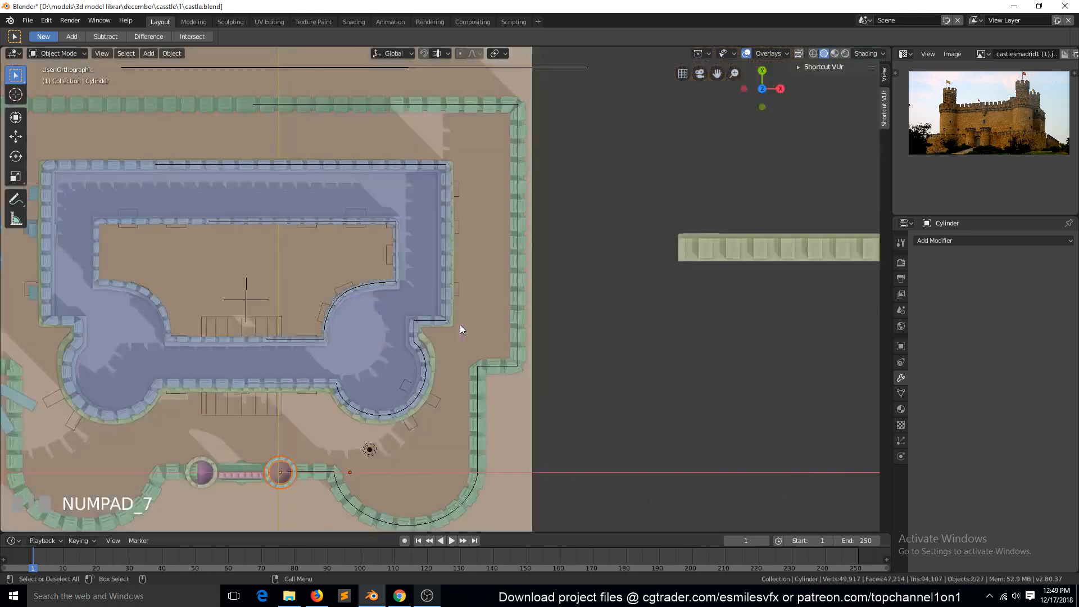
key("shift+d")
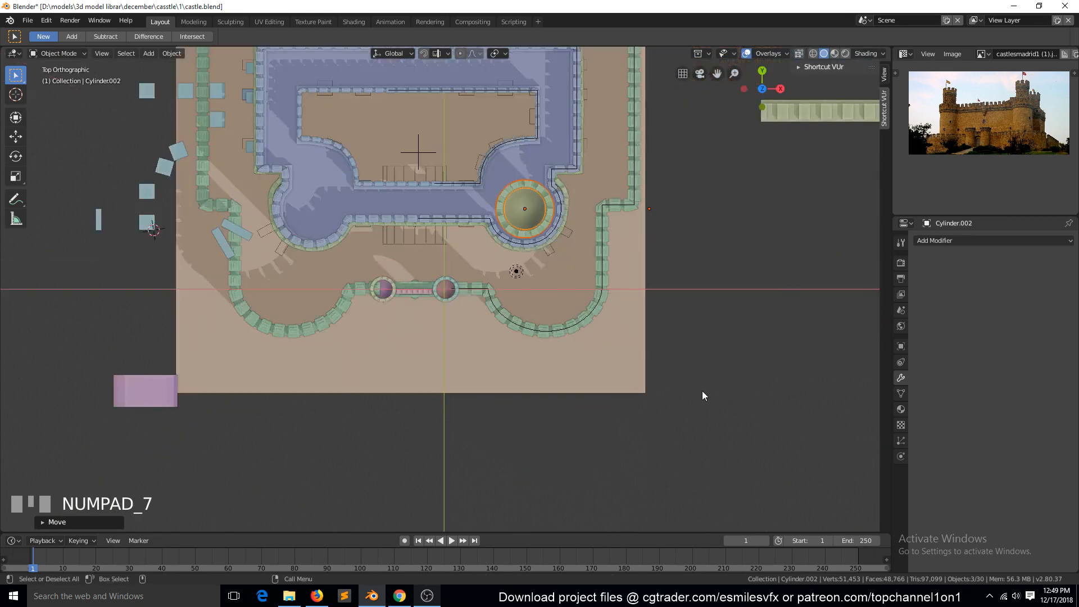
key("g")
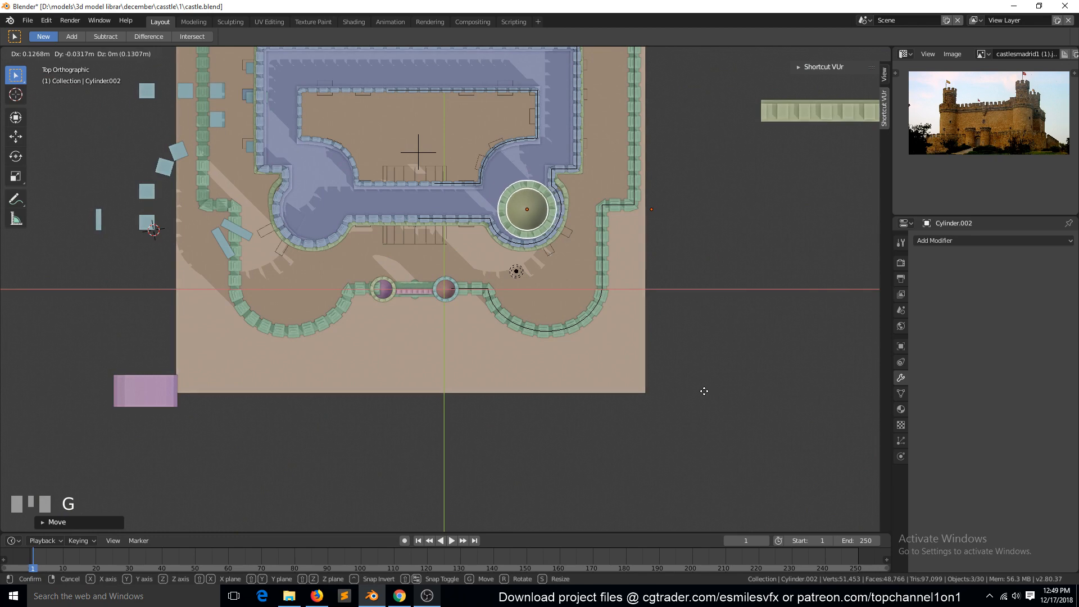
key("s")
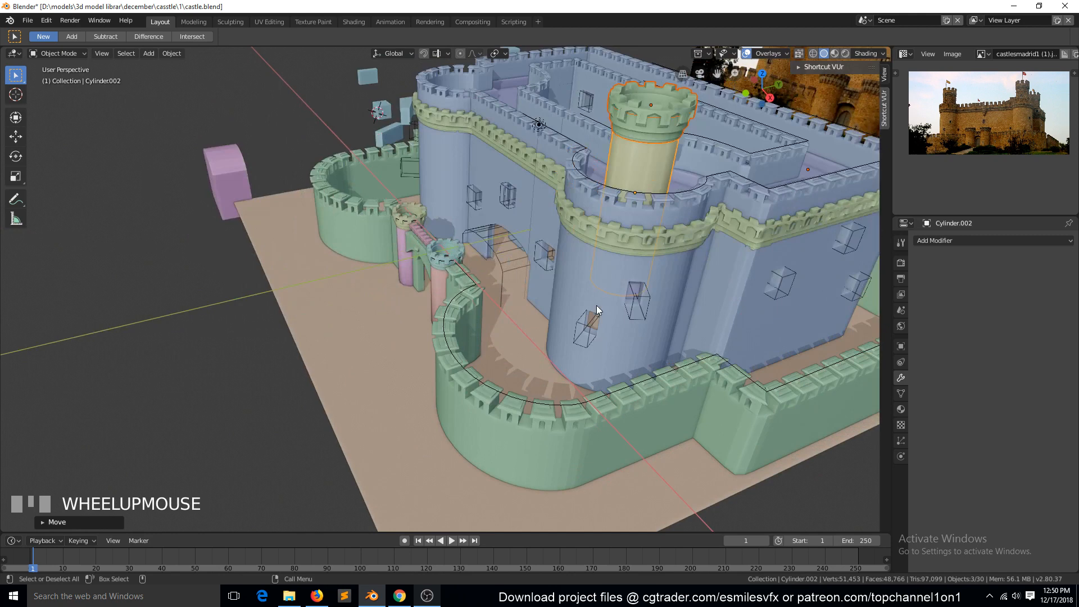
- In Edit Mode, select the turret's top face and inset it, then zoom to inspect the result
key("Tab")
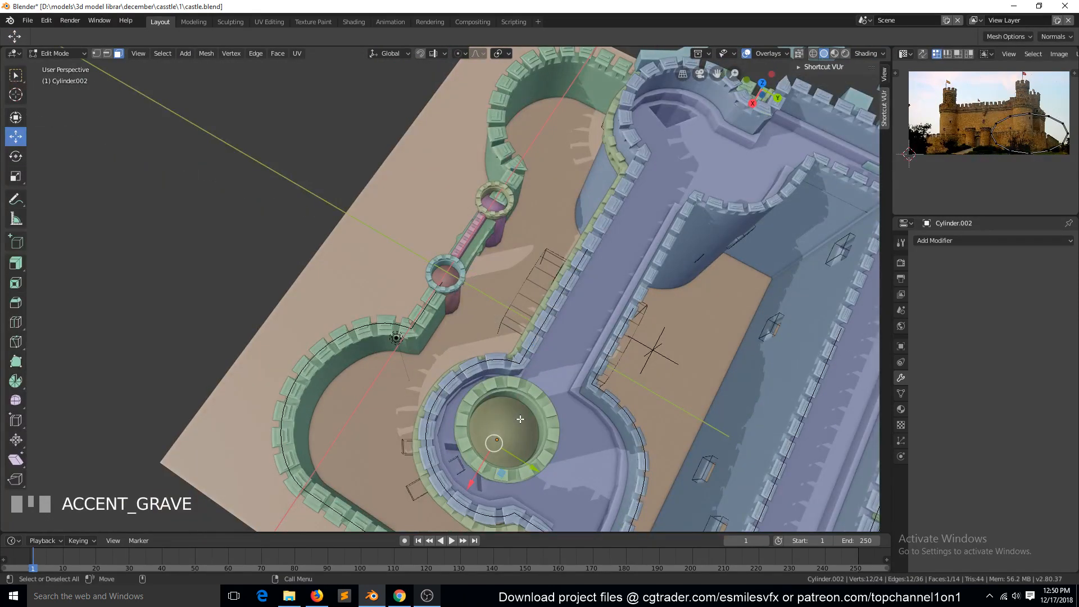
left_click(503, 431)
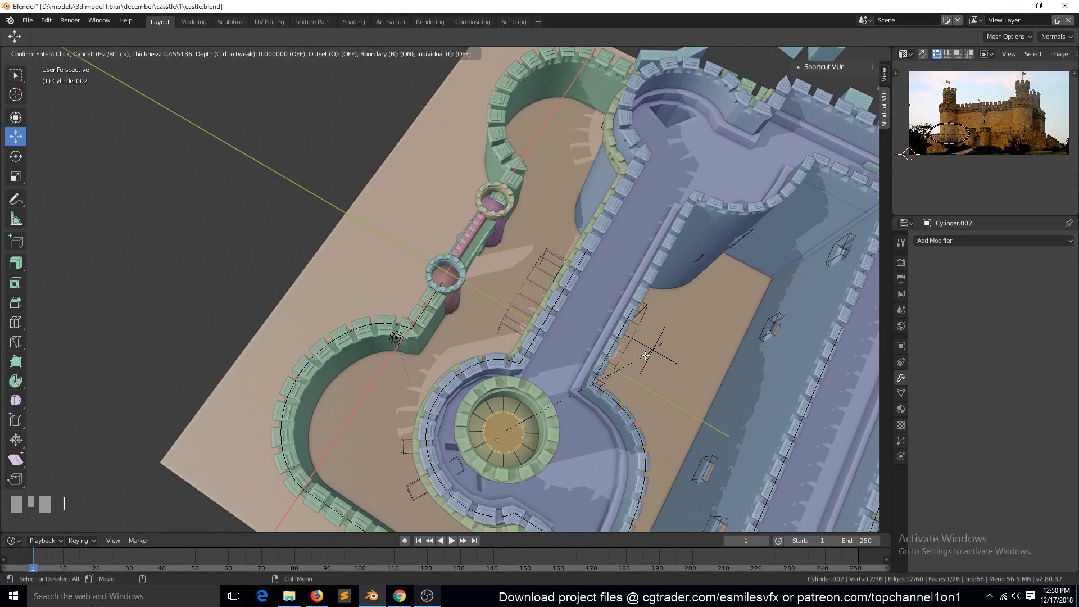
key("Tab")
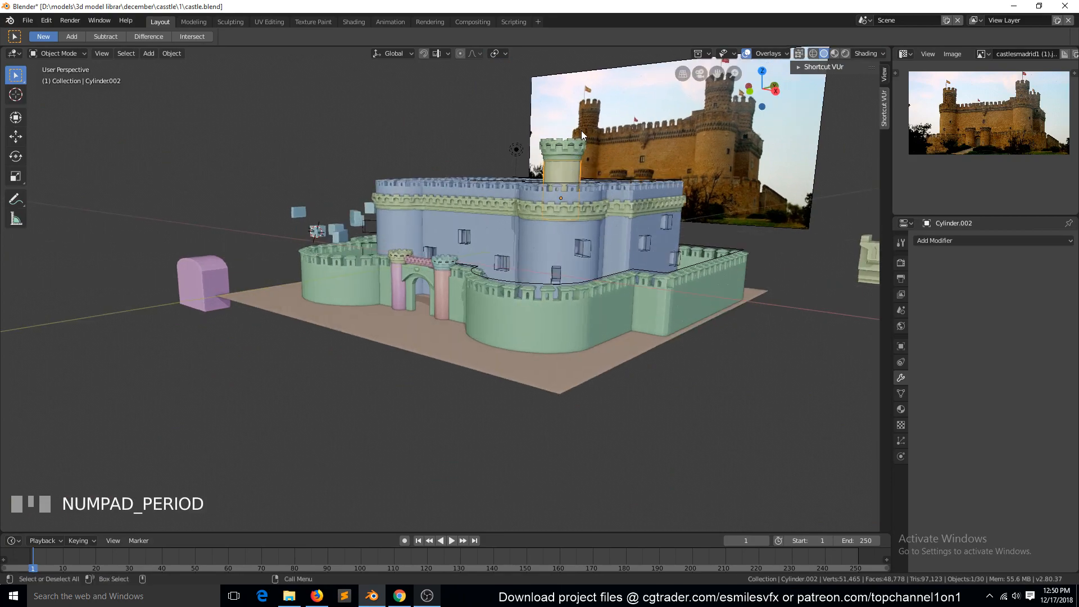
scroll("down", 3)
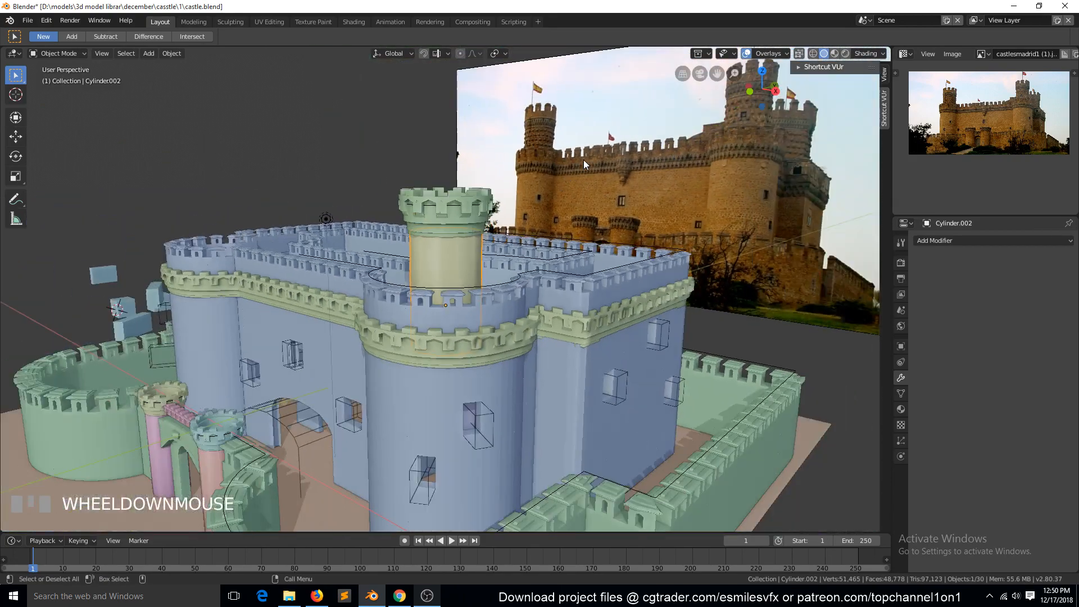
scroll("up", 3)
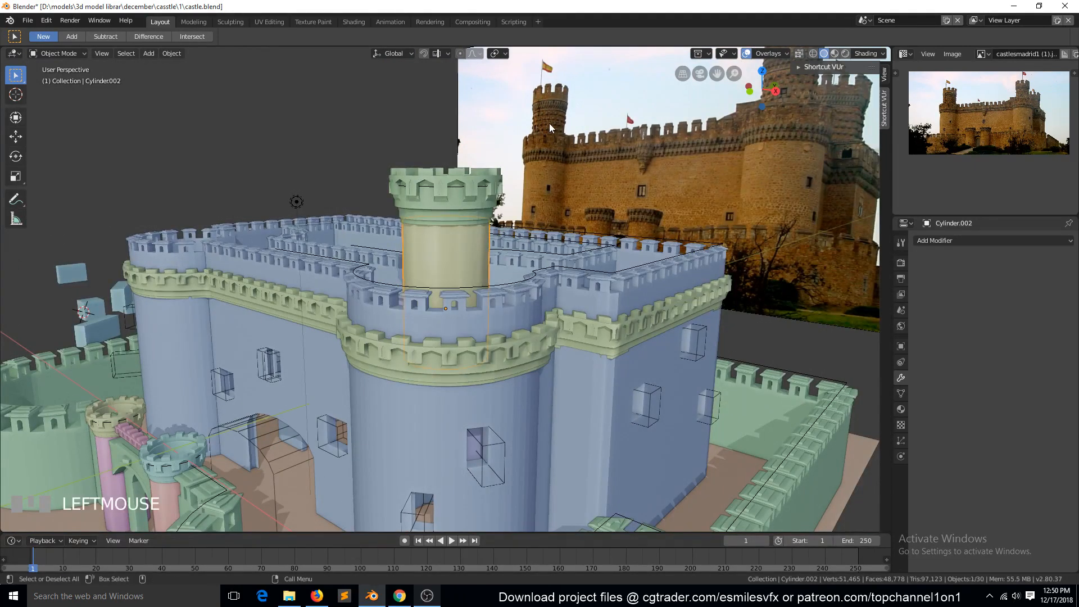
mouse_move(539, 146)
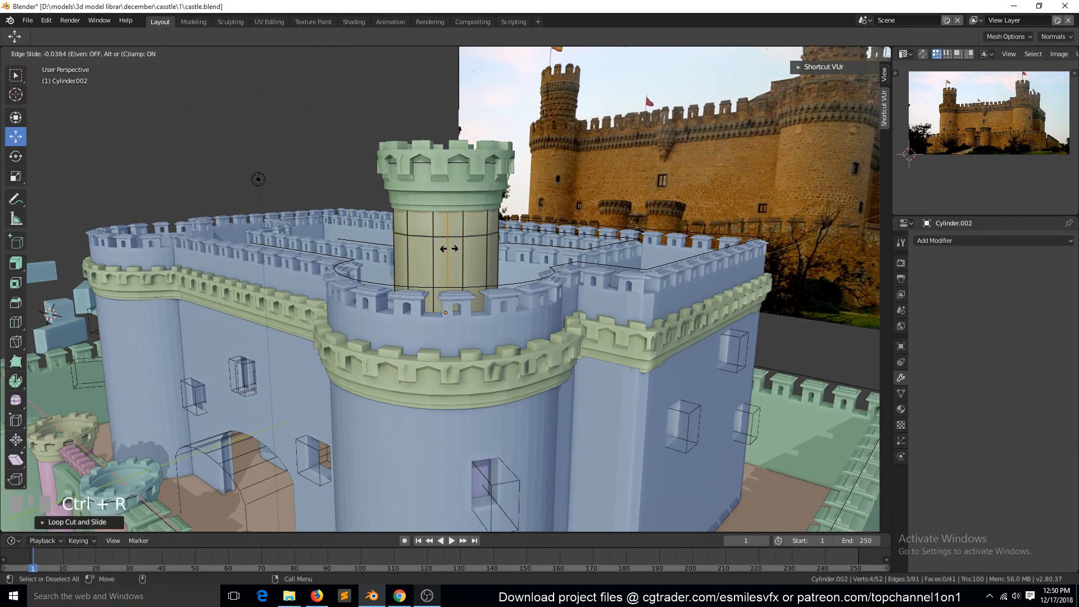
- Confirm the shaft edge ring, then push a shaft face inward to form an entrance
left_click(445, 248)
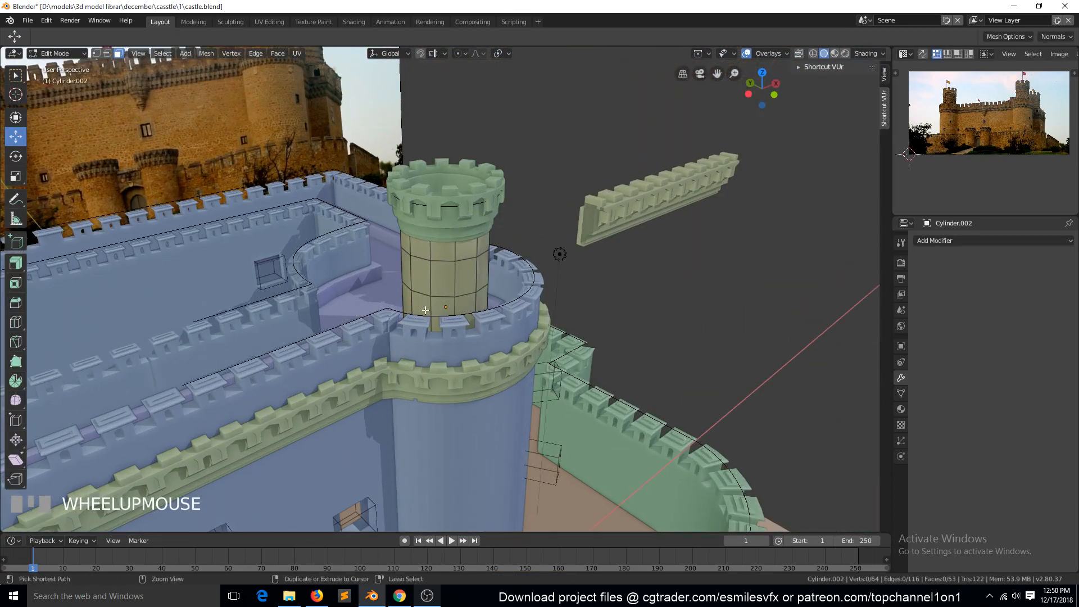
left_click(445, 301)
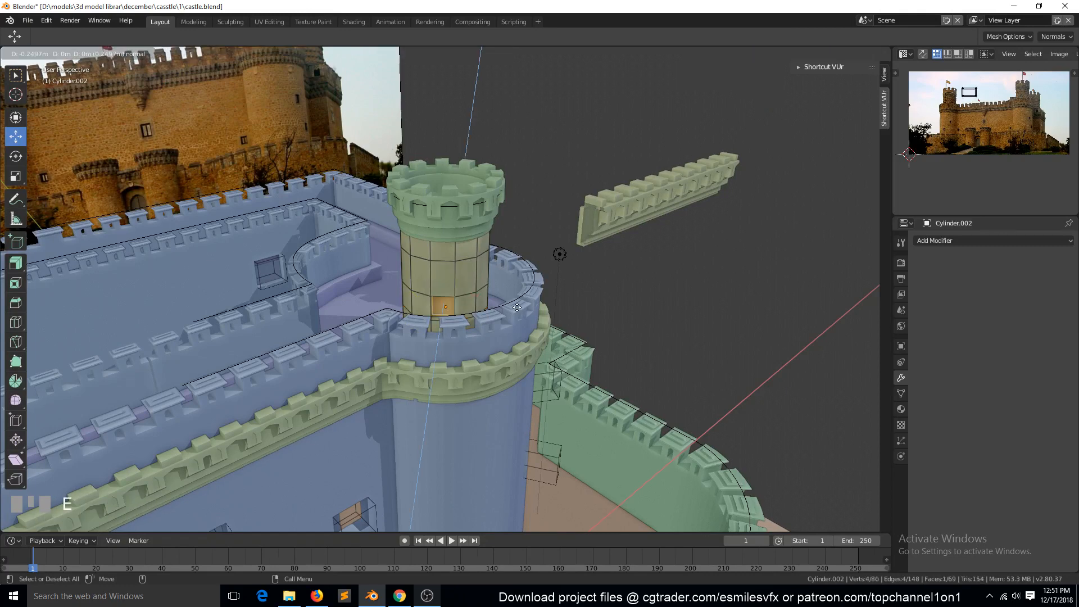
key("Tab")
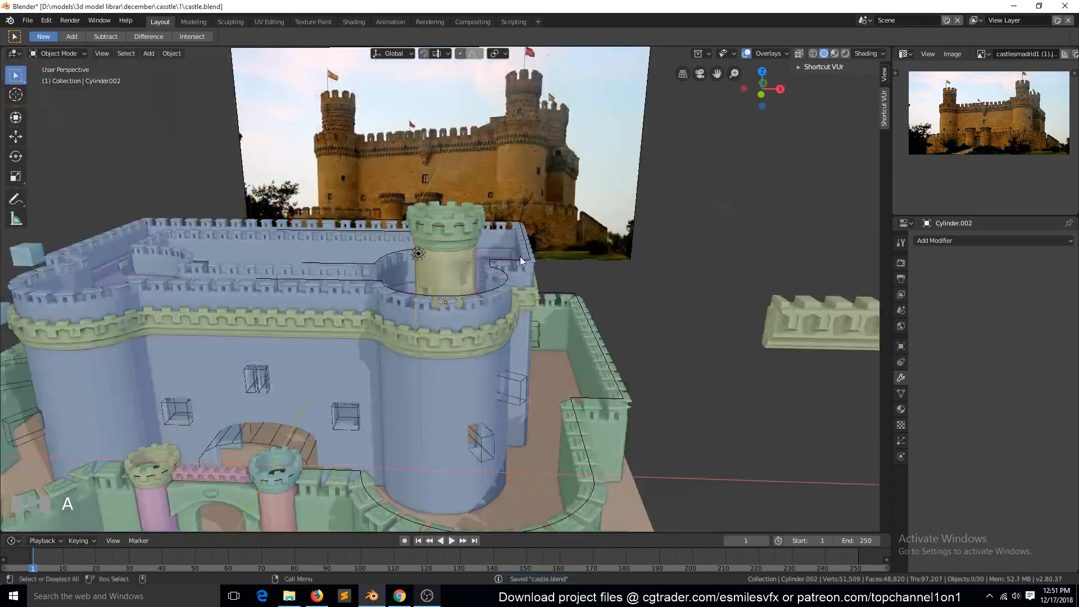
- Apply the crown's Mirror, Array and Curve modifiers and merge the crown into the turret with Ctrl+J
key("ACCENT_GRAVE")
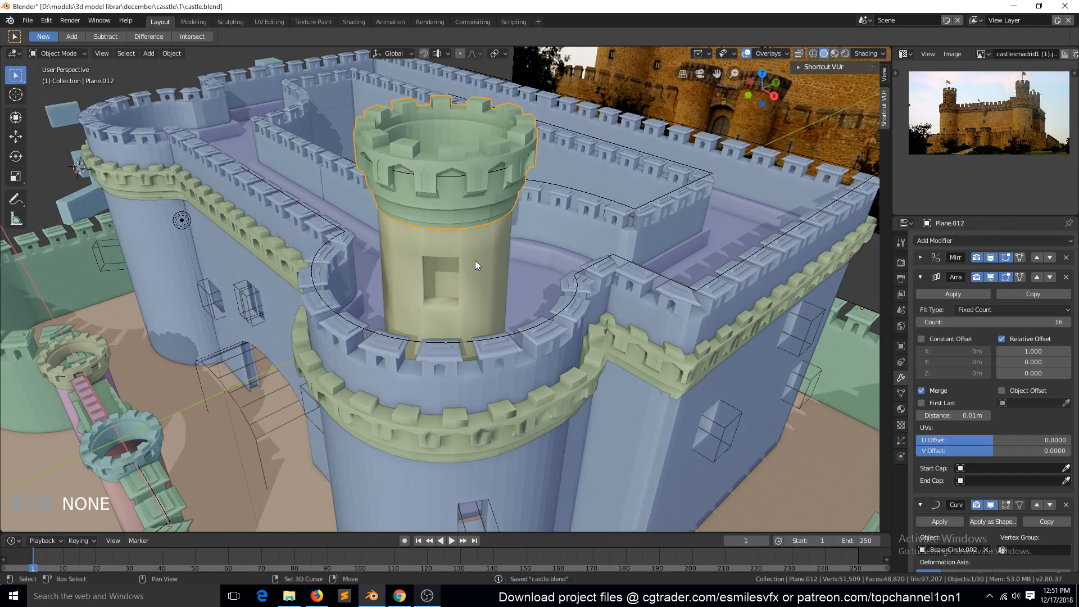
key("ctrl+j")
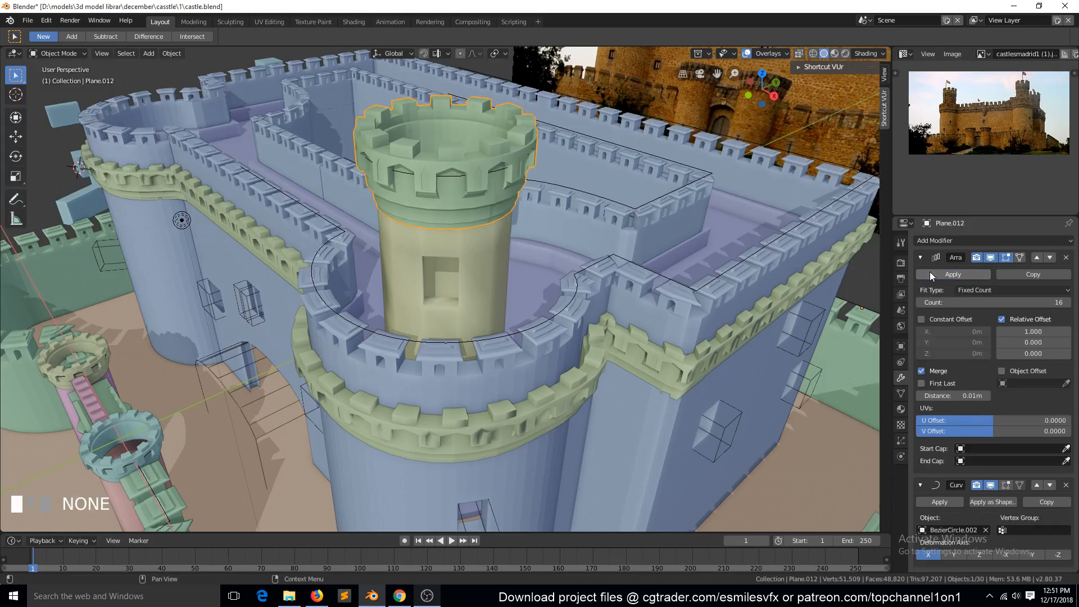
left_click(953, 274)
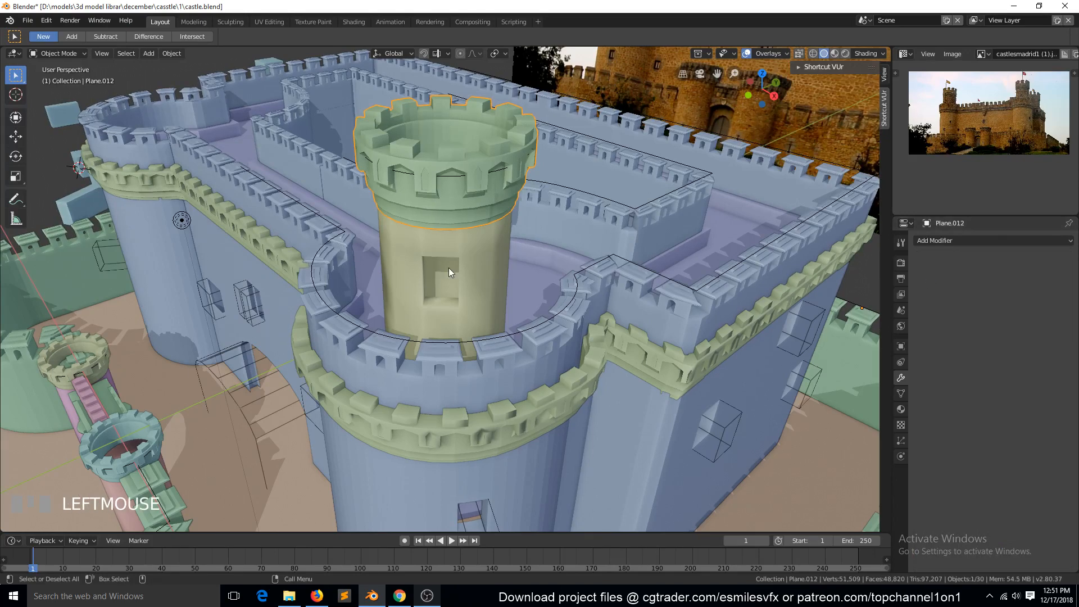
key("ctrl+j")
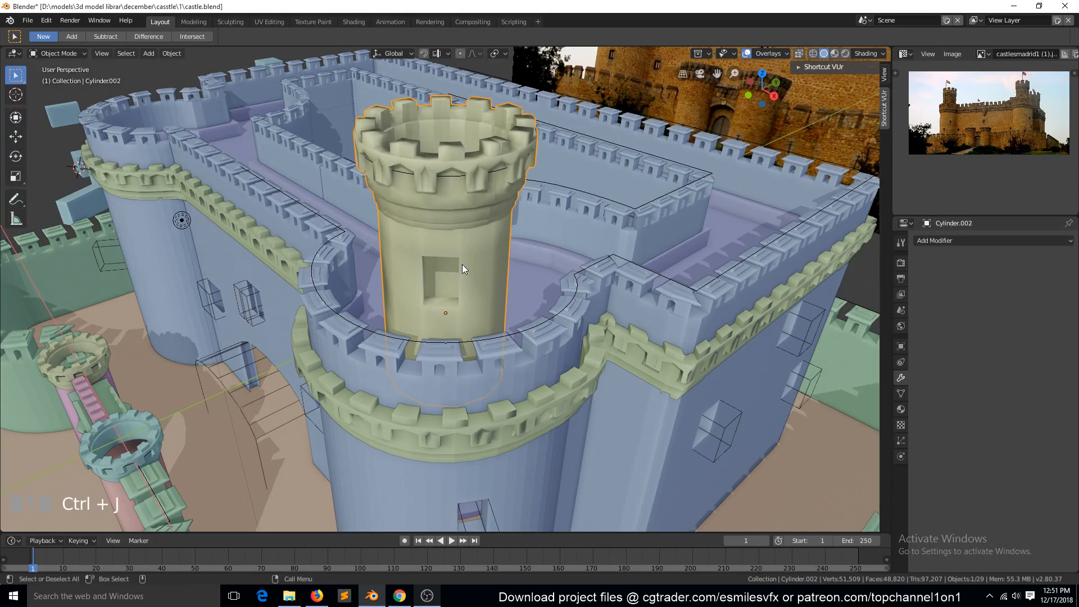
mouse_move(391, 220)
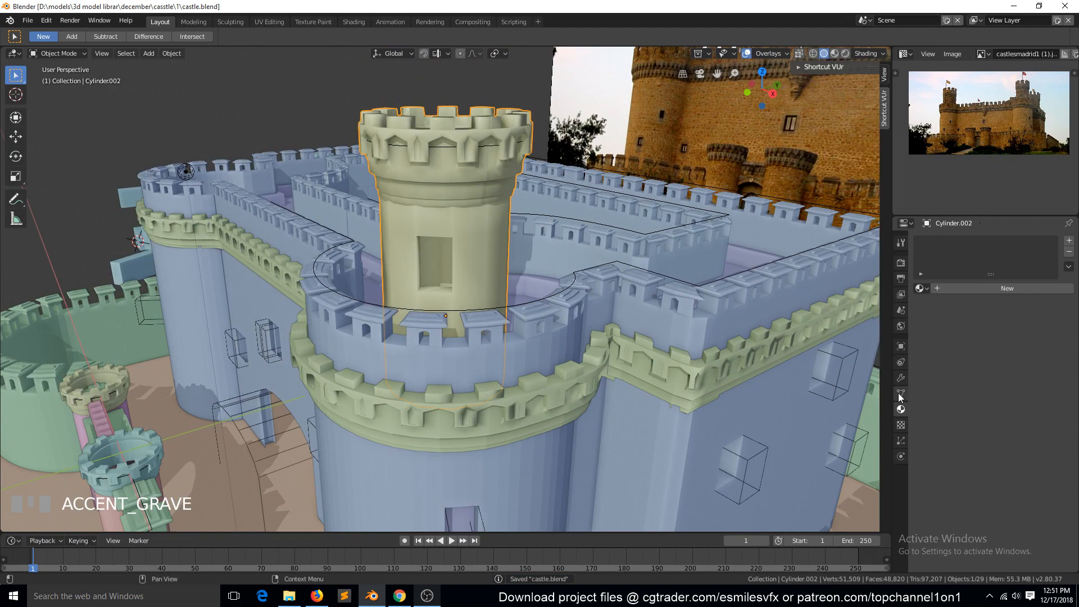
left_click(901, 393)
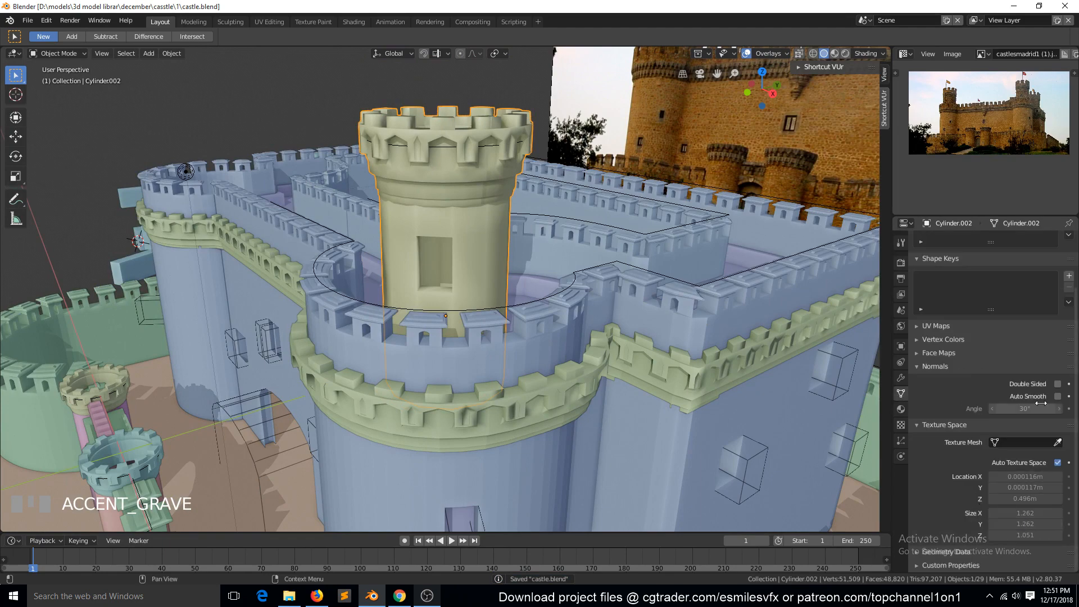
- Give the turret a Mirror modifier with Empty.001 as the mirror object
scroll("down", 3)
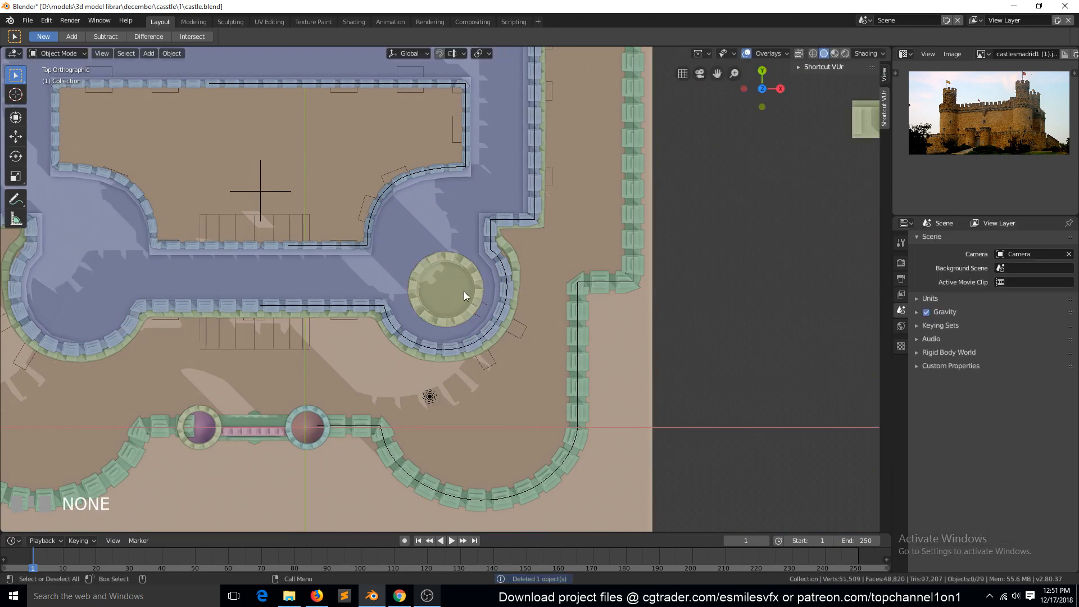
left_click(446, 289)
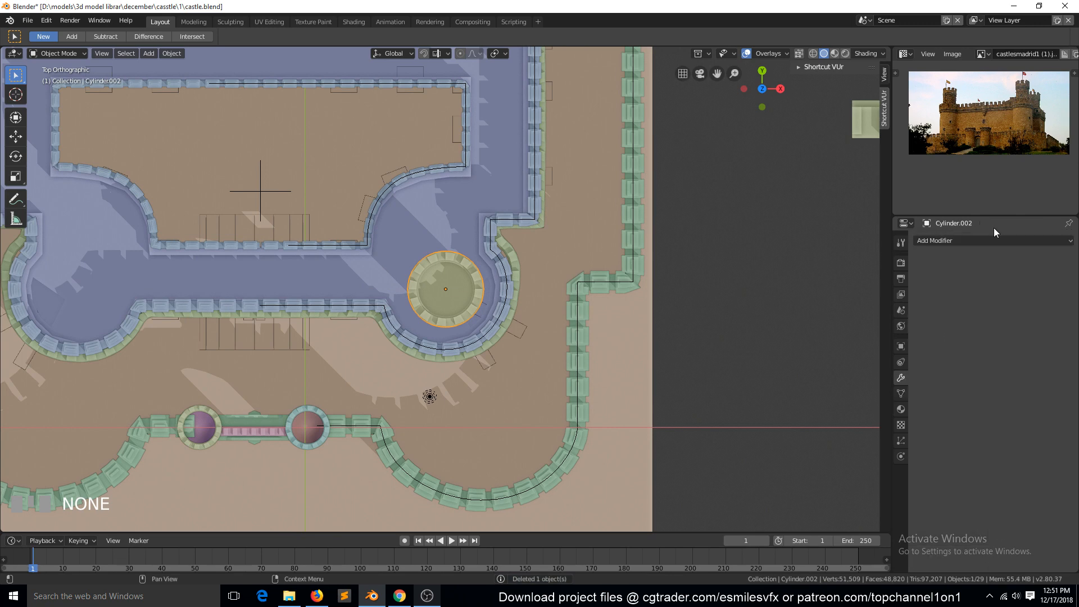
left_click(963, 240)
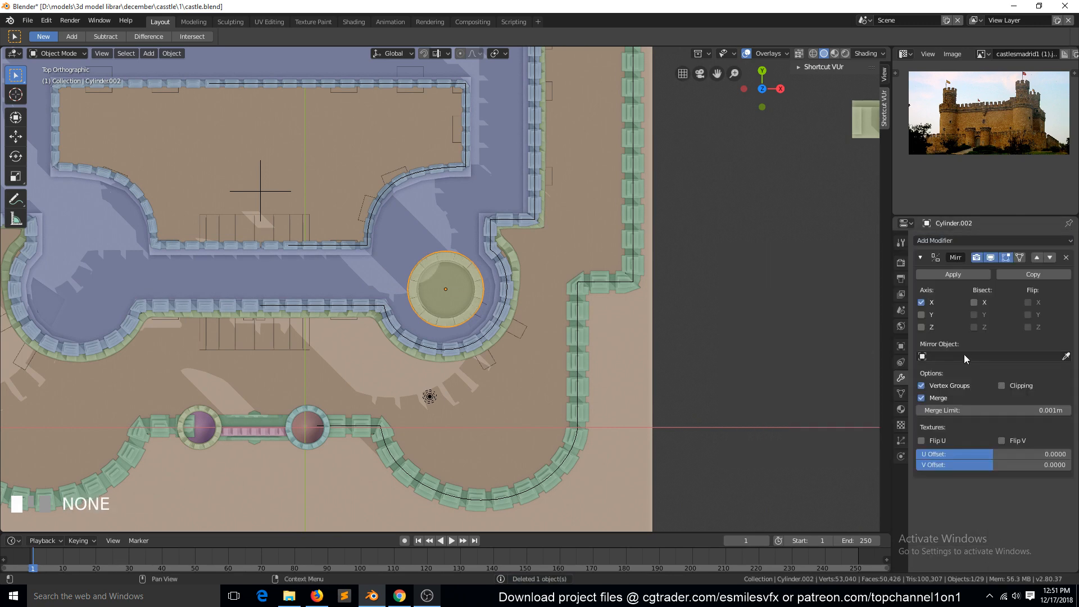
left_click(991, 356)
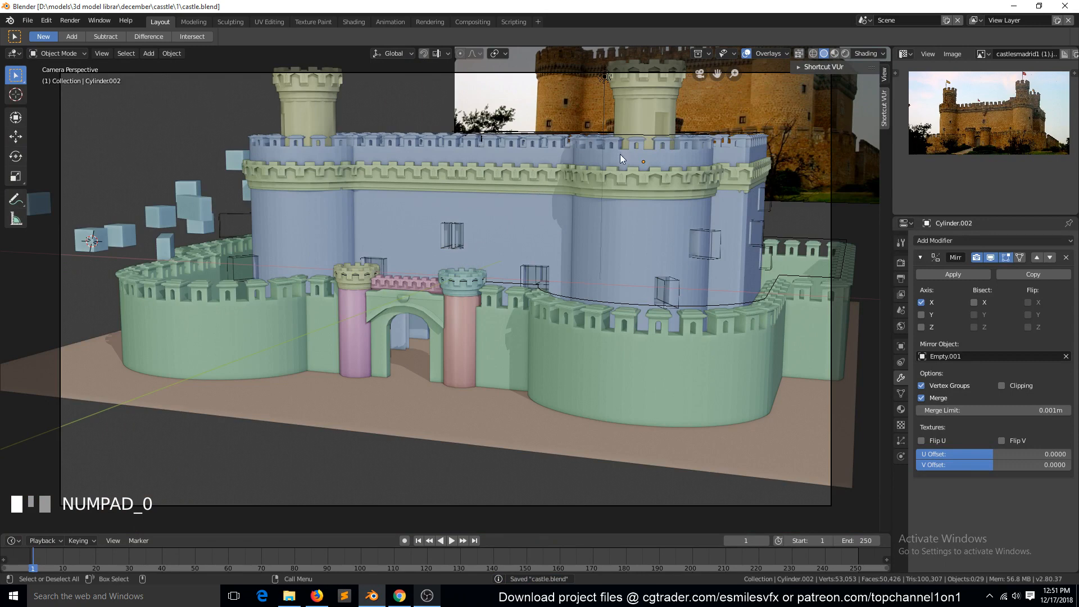
- Find and delete the stray leftover object in top view, leaving 28 objects
scroll("down", 3)
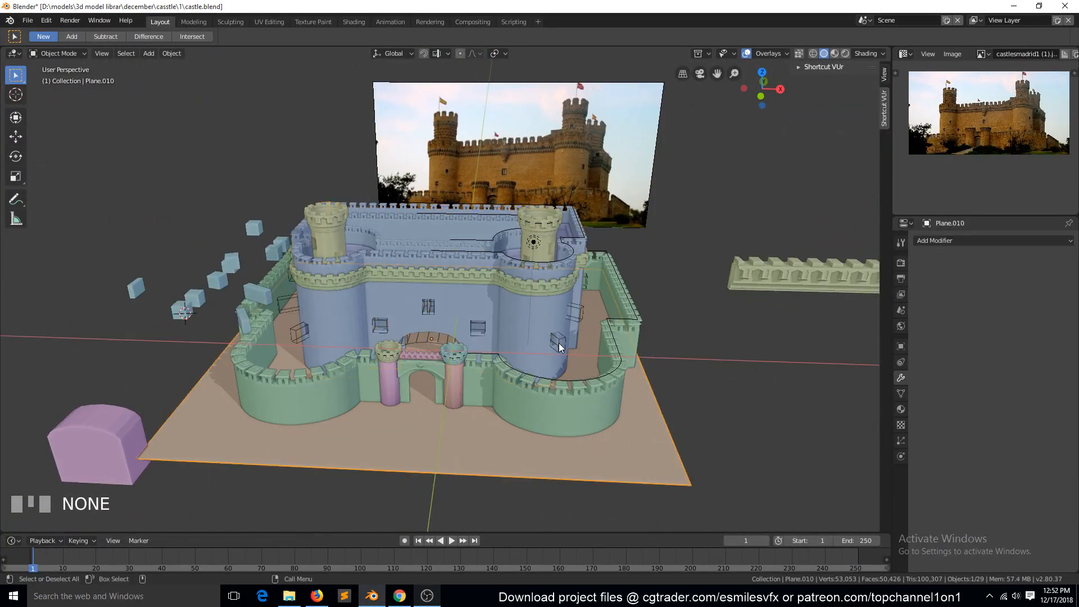
key("numpad_7")
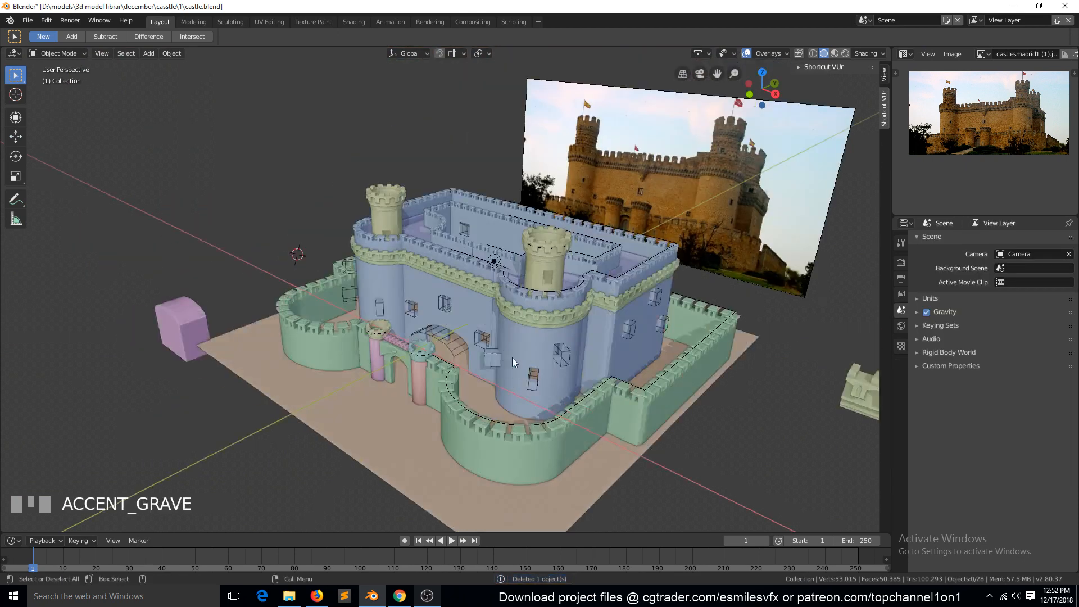
scroll("up", 3)
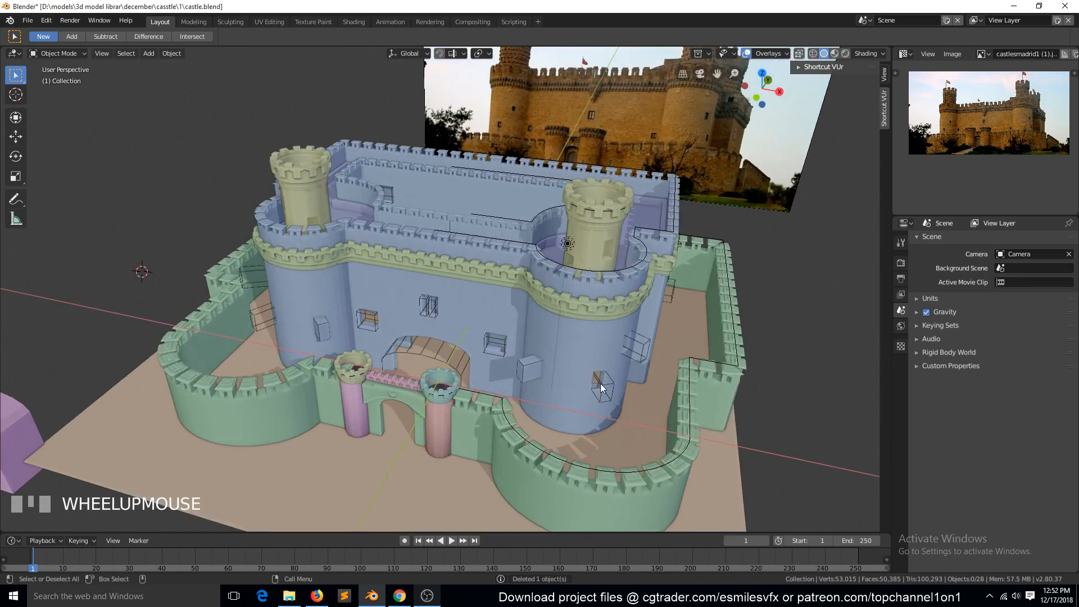
key("Tab")
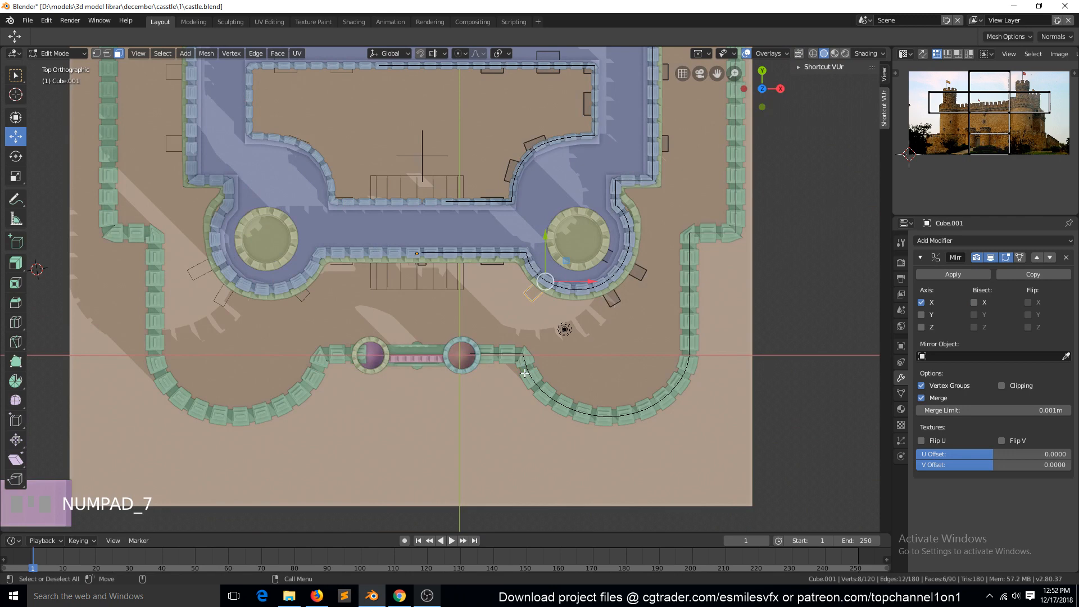
key("g")
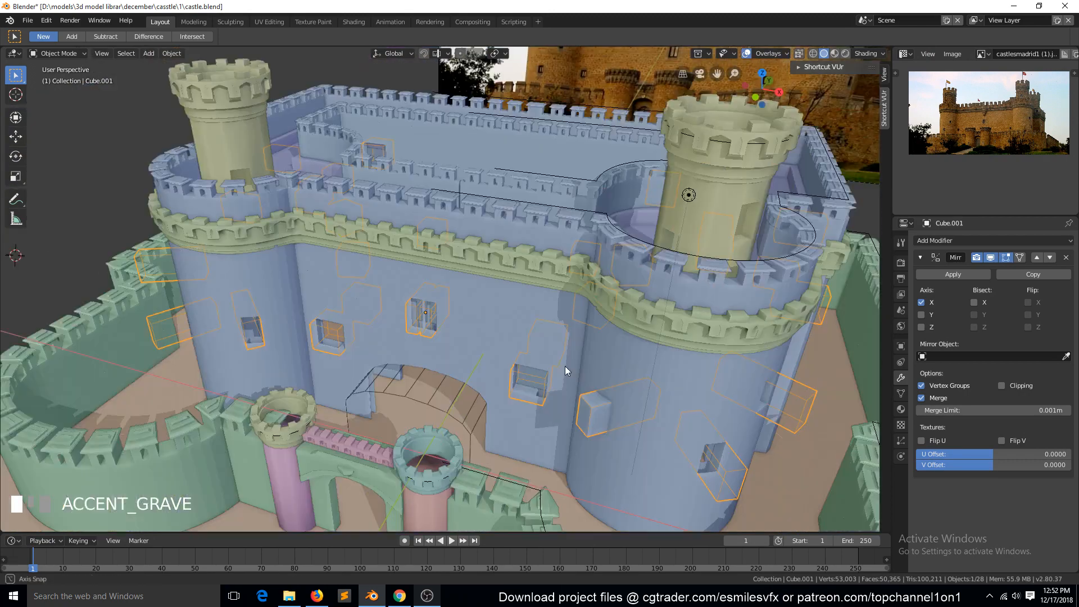
key("Tab")
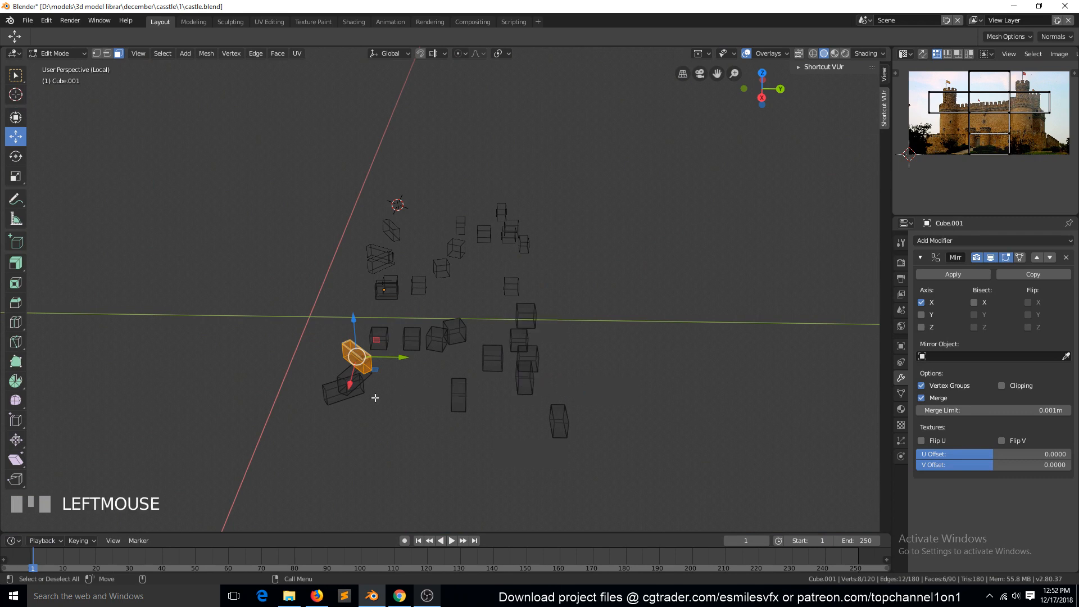
key("alt+a")
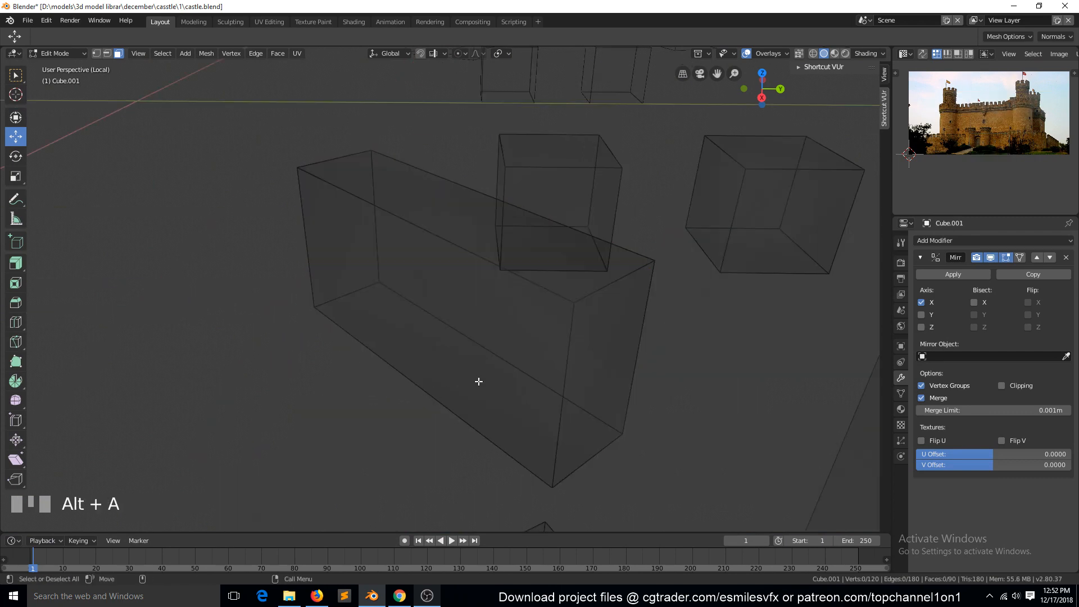
key("a")
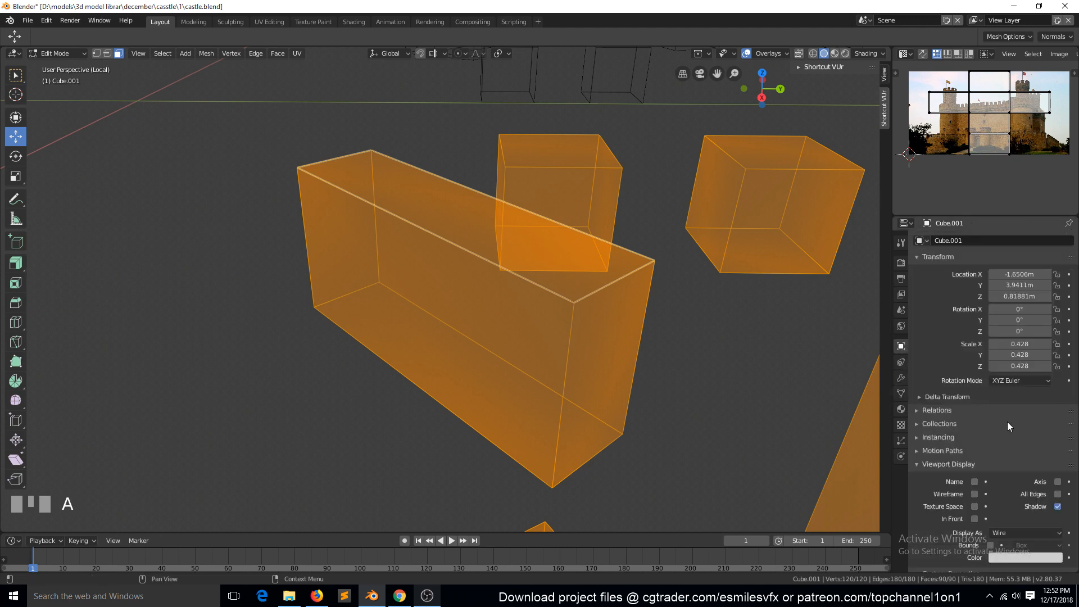
left_click(1026, 533)
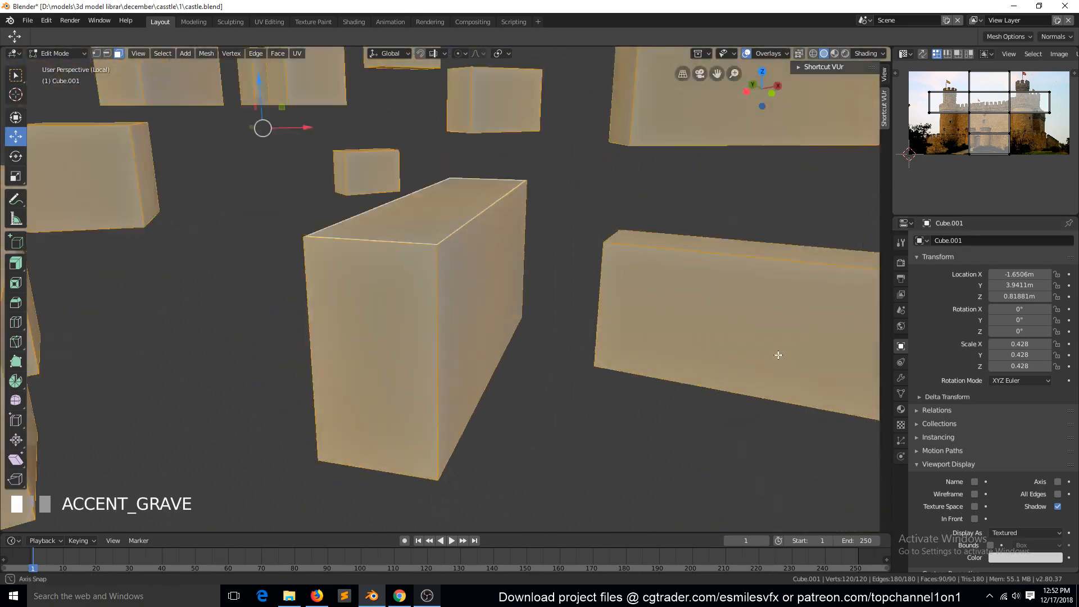
scroll("down", 3)
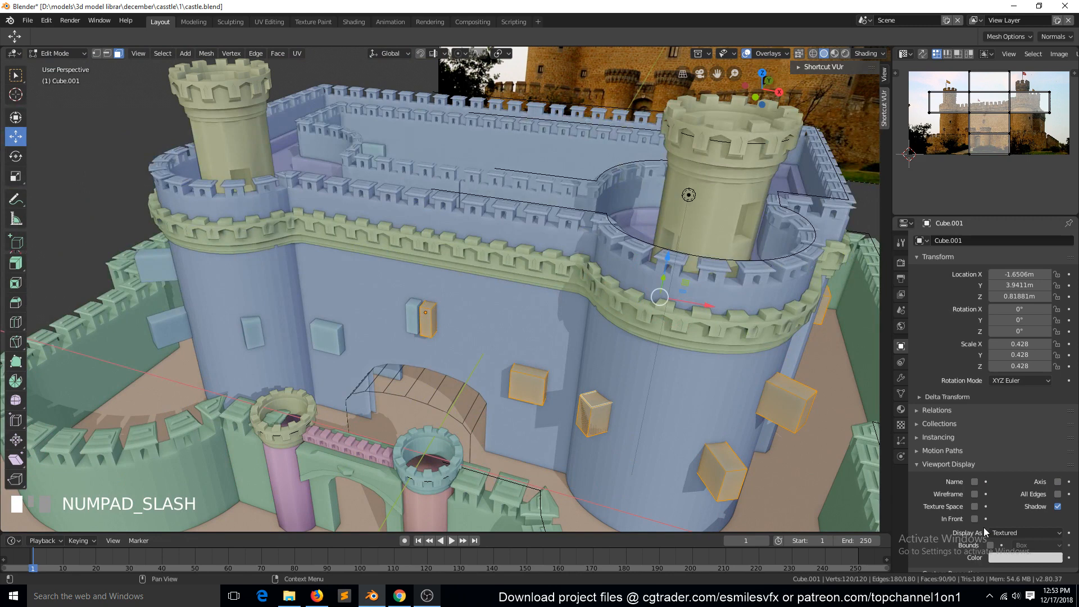
key("a")
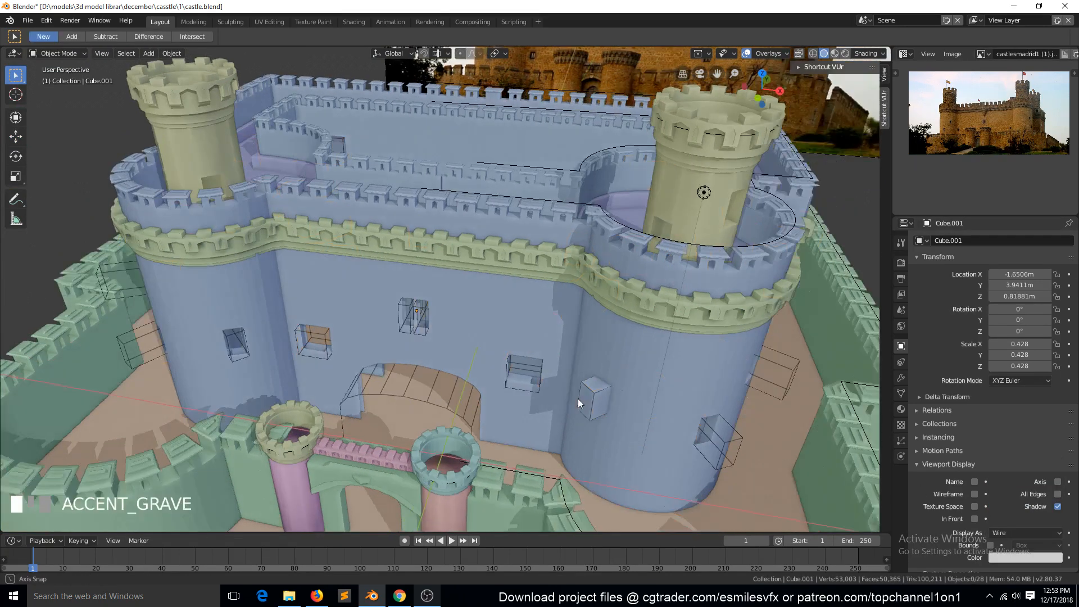
- Save castle.blend and switch to top view
left_click(584, 404)
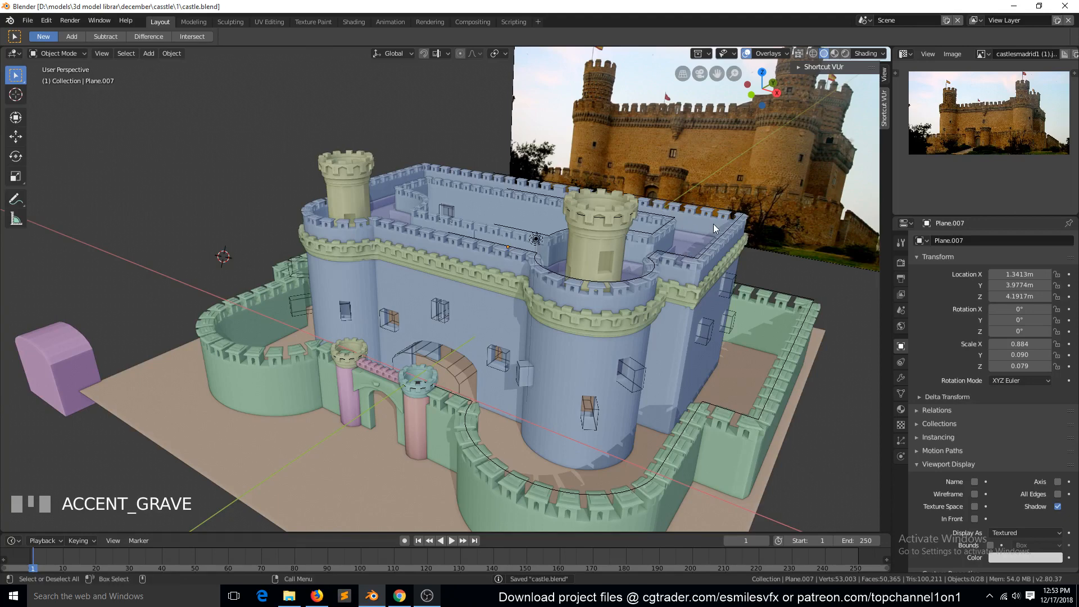
key("numpad_7")
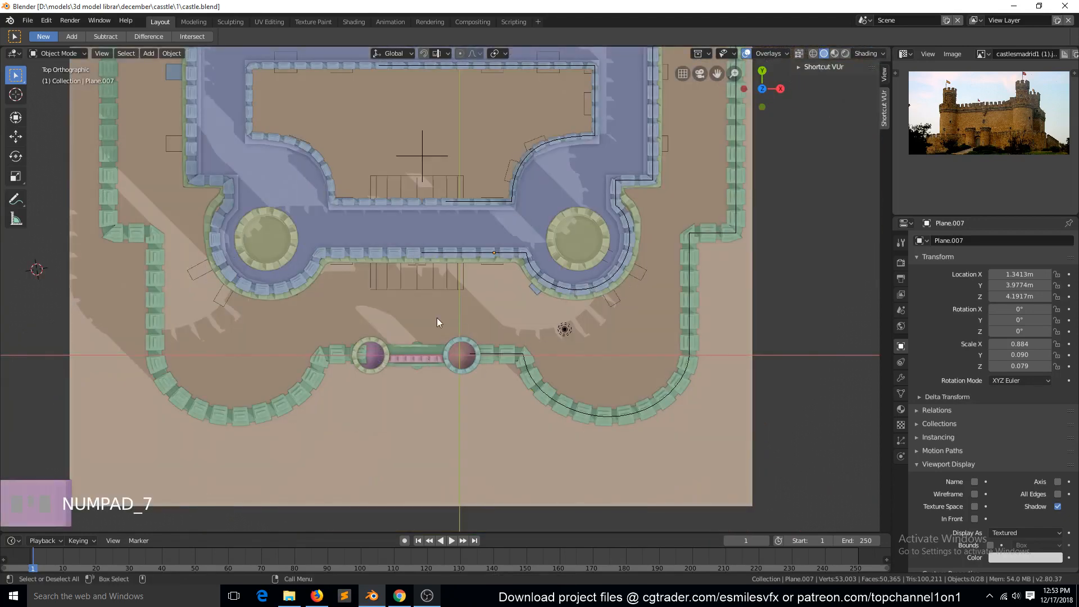
- Duplicate the gate tower's crenellated top, enlarge it and place it on the keep's rear corner
left_click(480, 375)
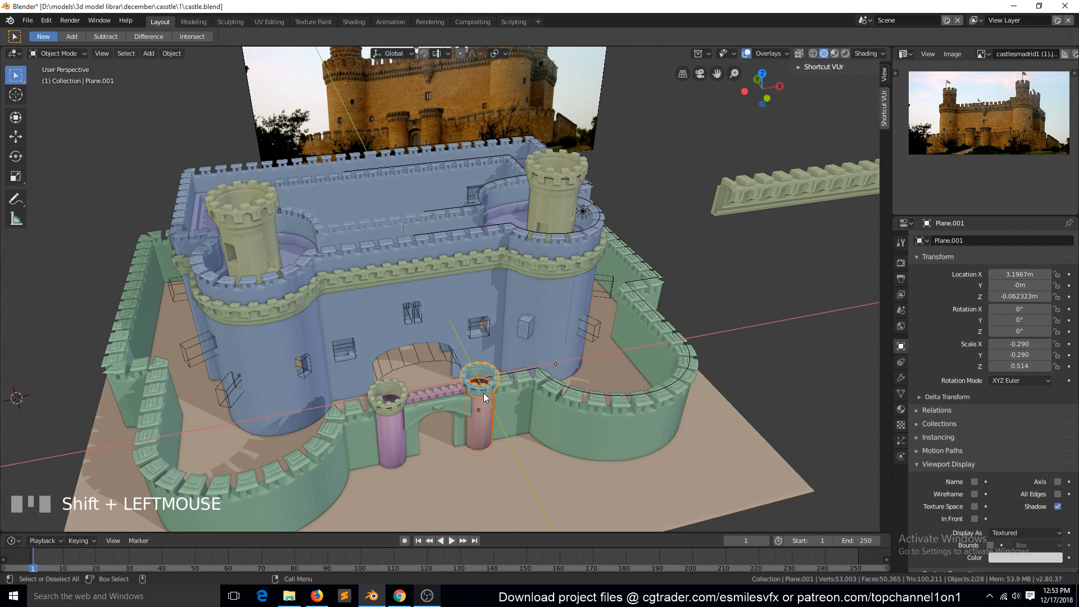
key("NUMPAD_PERIOD")
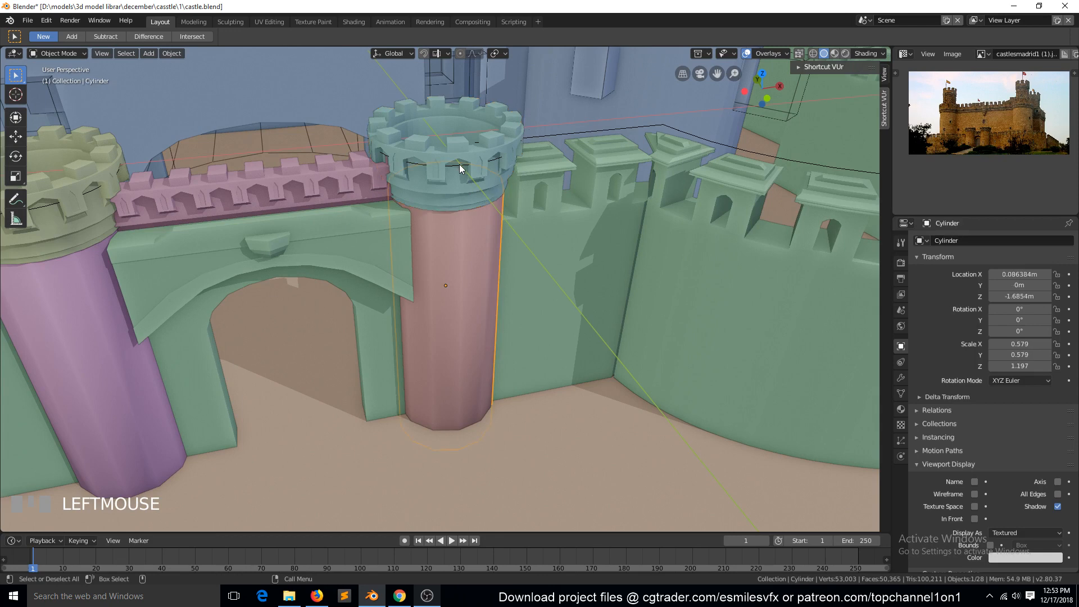
left_click(446, 138)
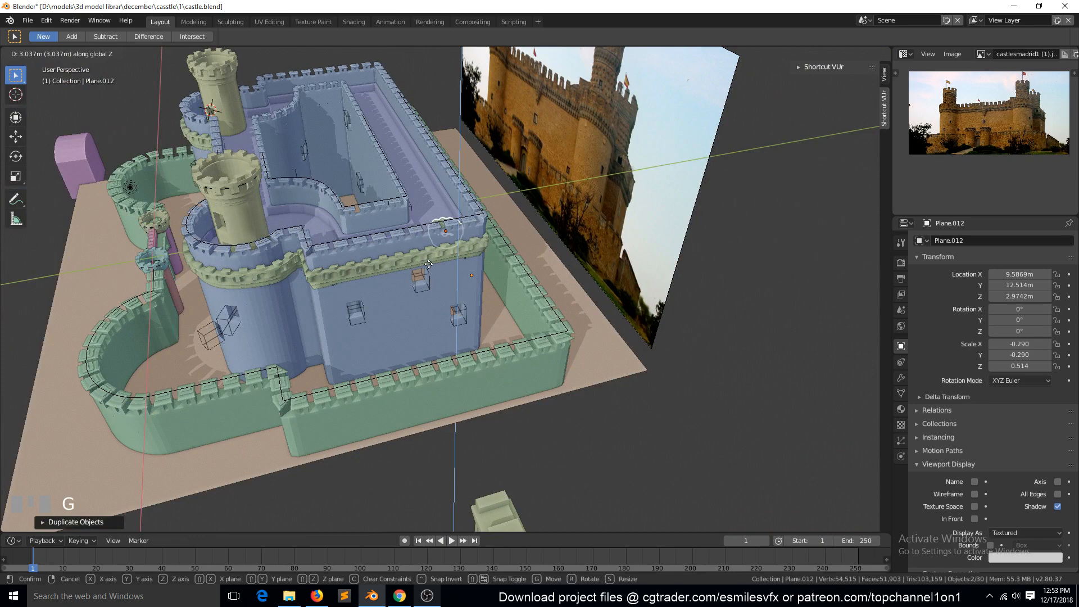
key("KP_7")
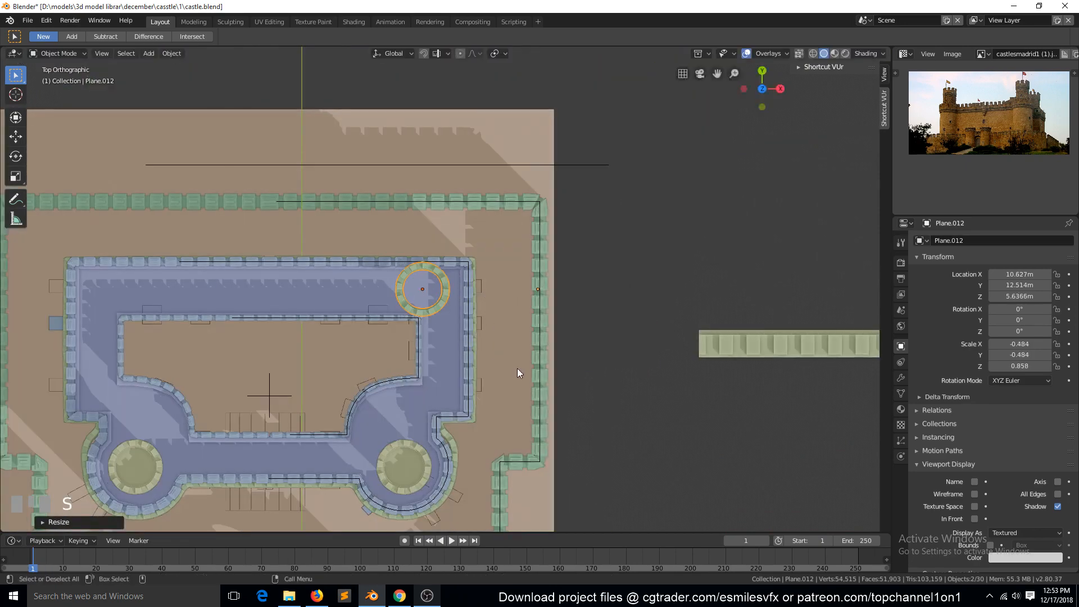
left_click_drag(422, 289, 441, 289)
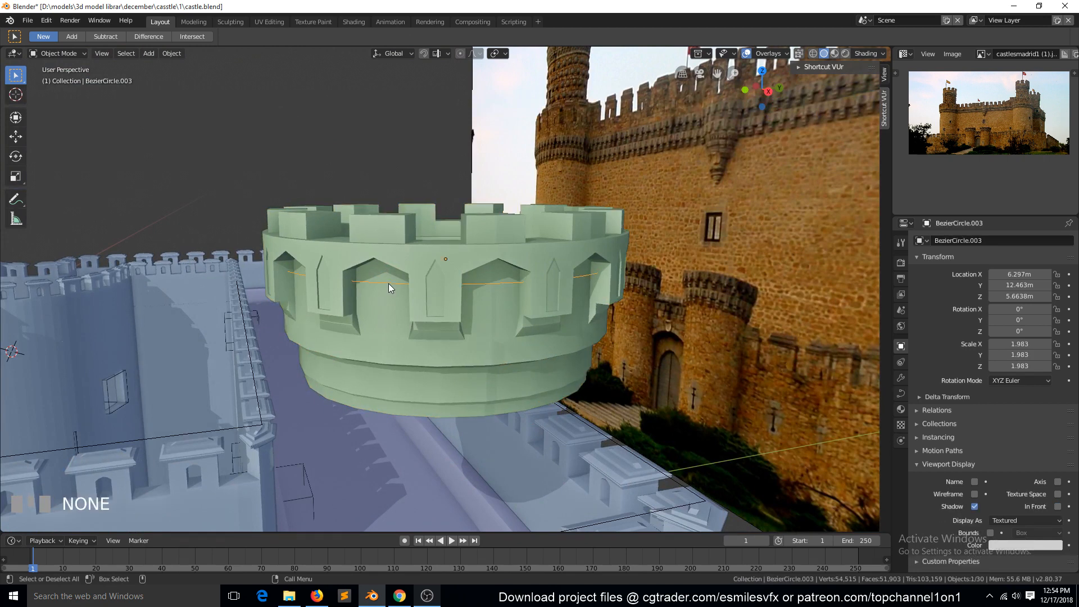
- Give the crown's Bezier circle vector handles and rotate its points 45° into a square
key("Tab")
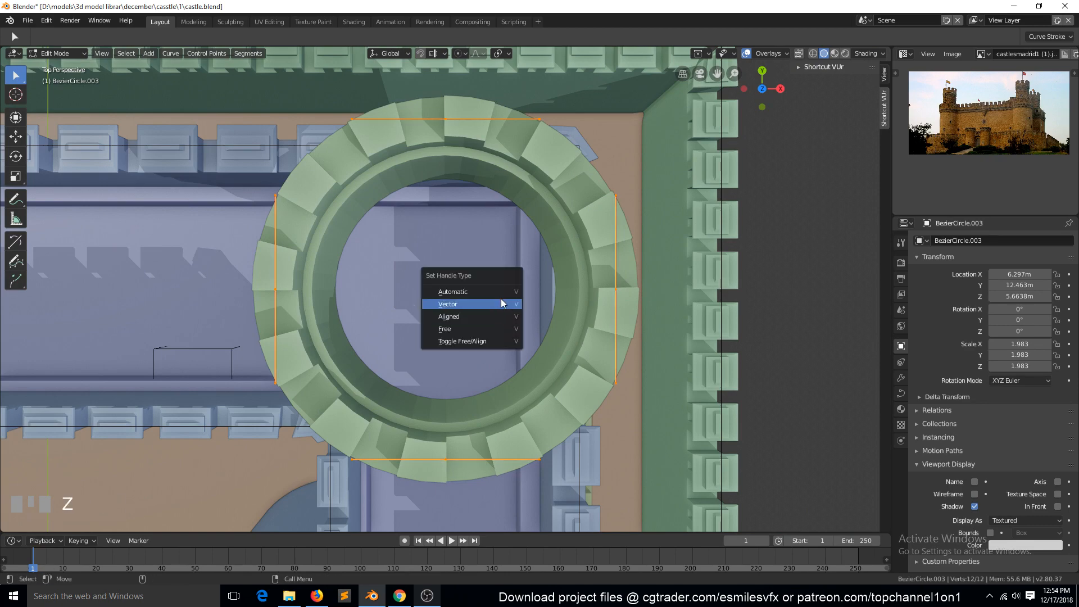
left_click(448, 303)
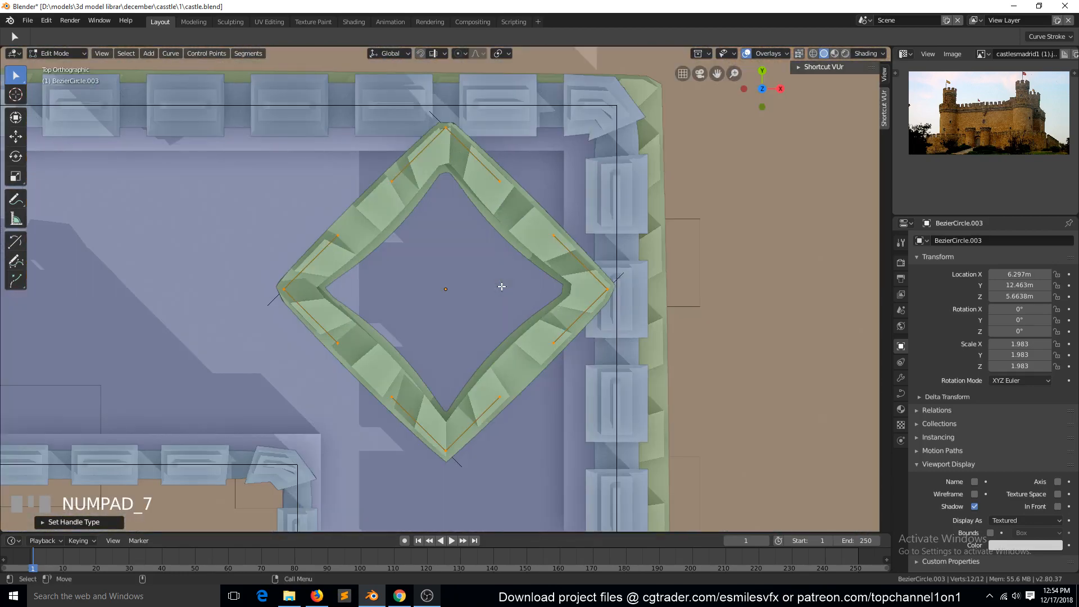
key("r")
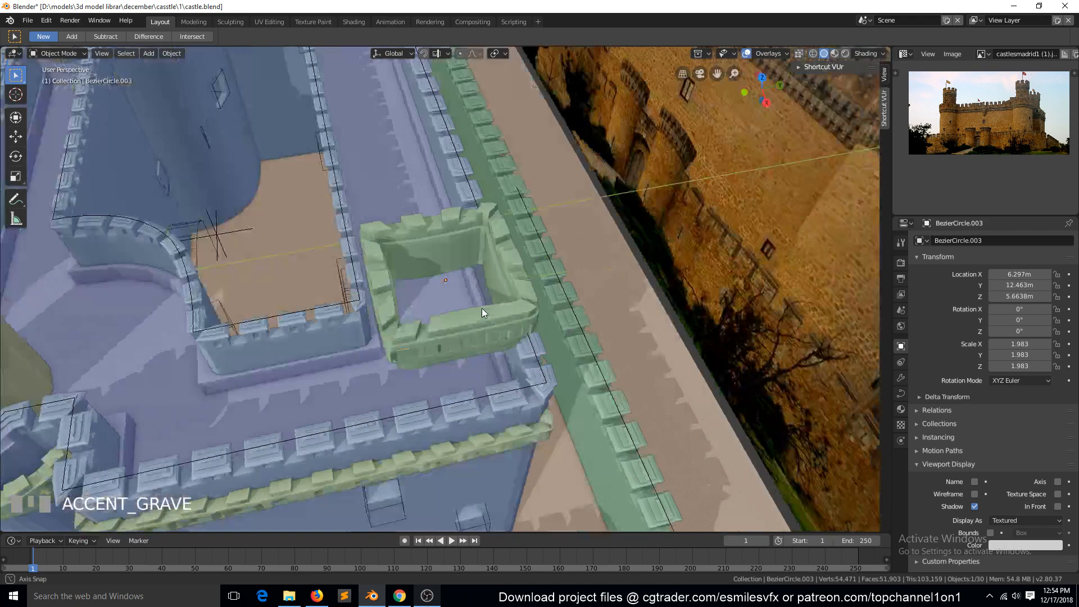
key("KP_7")
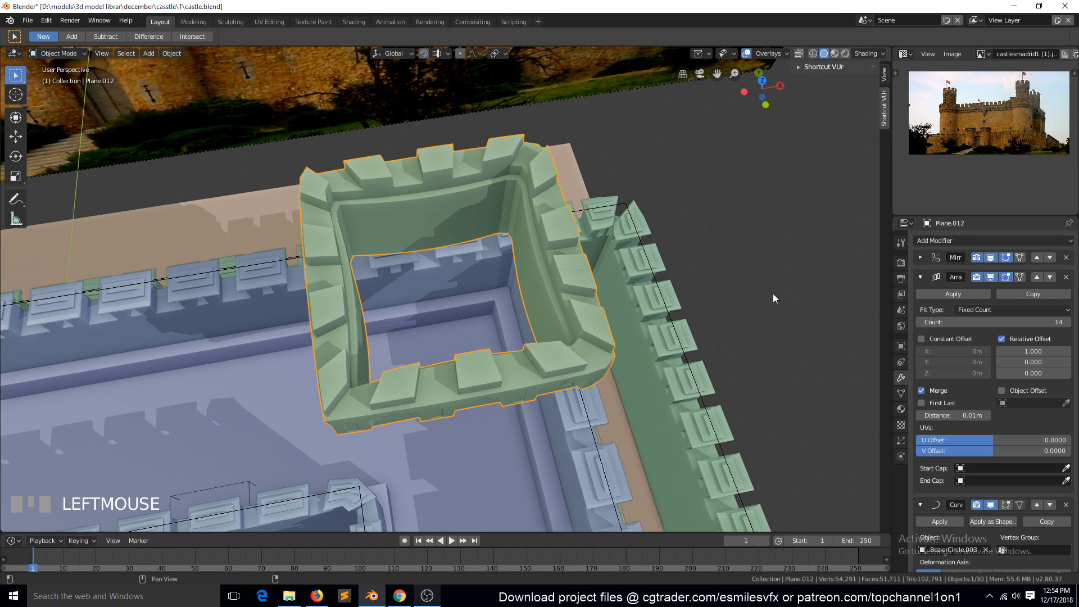
mouse_move(420, 212)
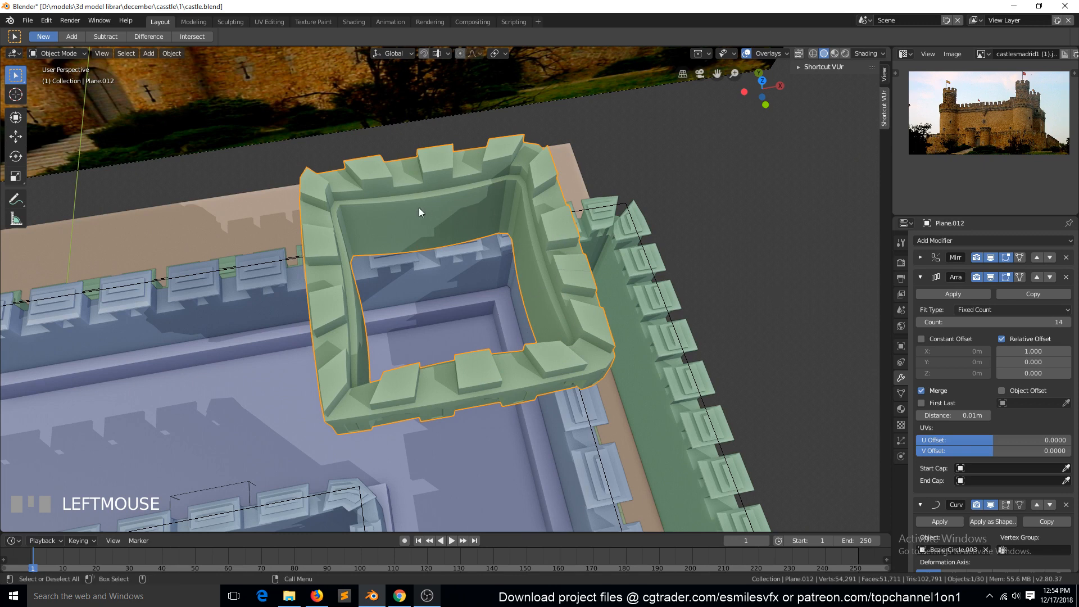
- Subdivide the square crown path and move side points in top view to straighten its edges
key("Tab")
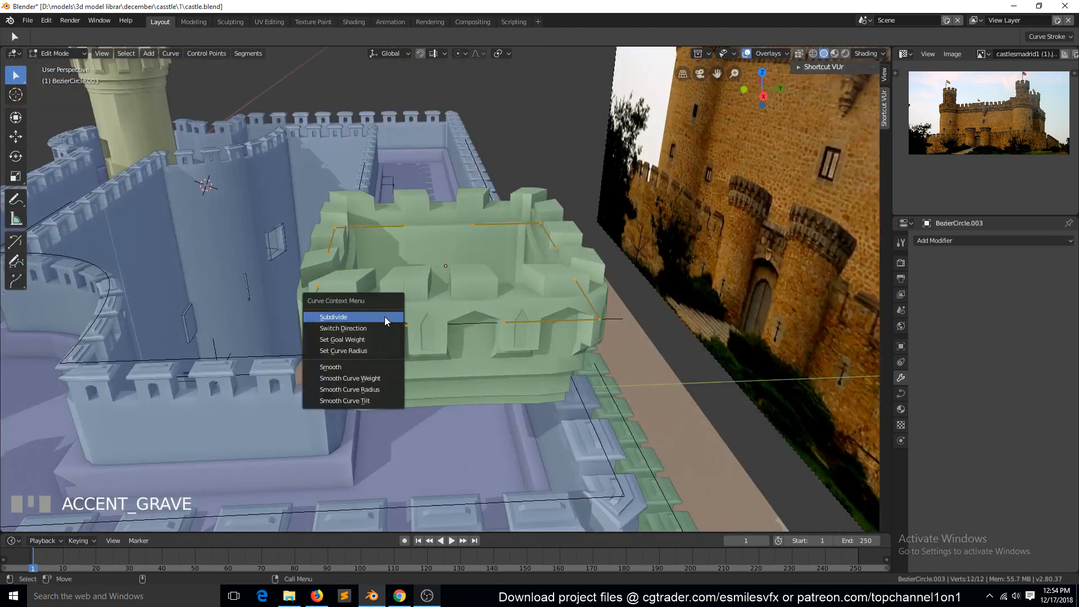
left_click(333, 317)
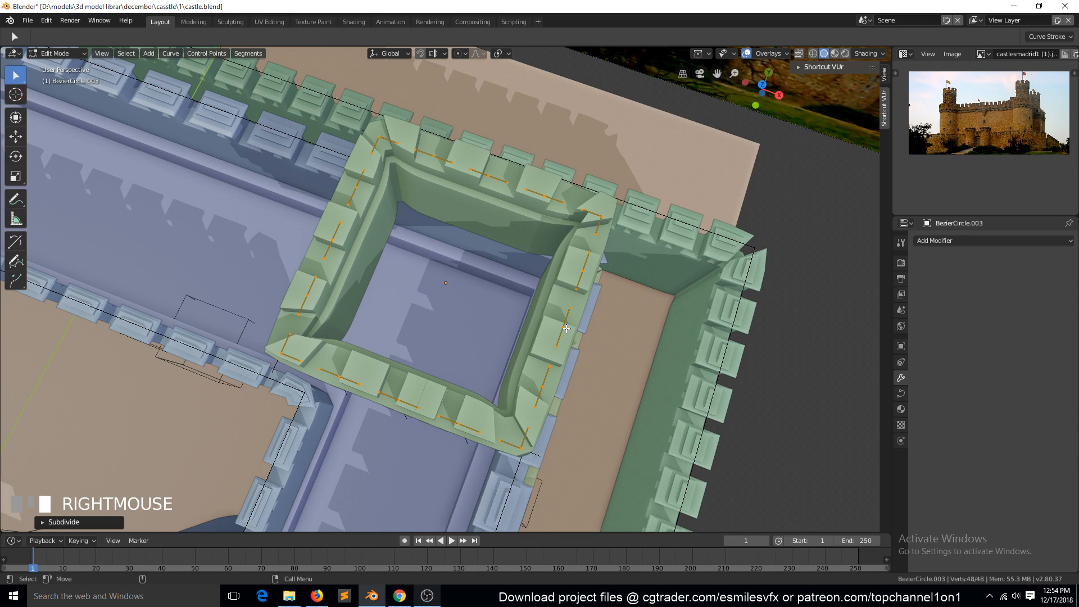
key("7")
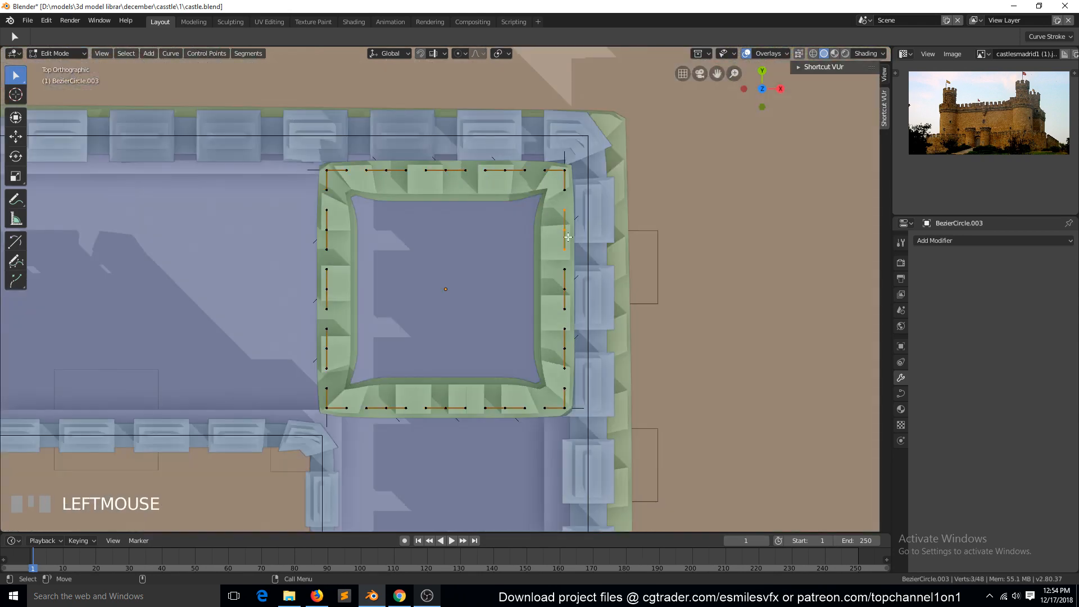
key("g")
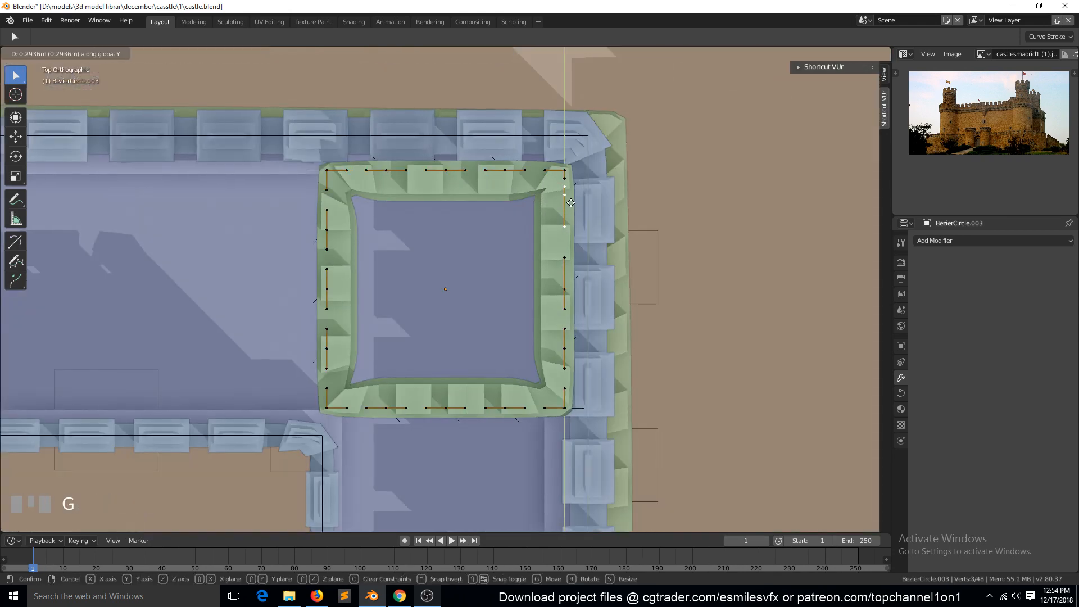
left_click(512, 172)
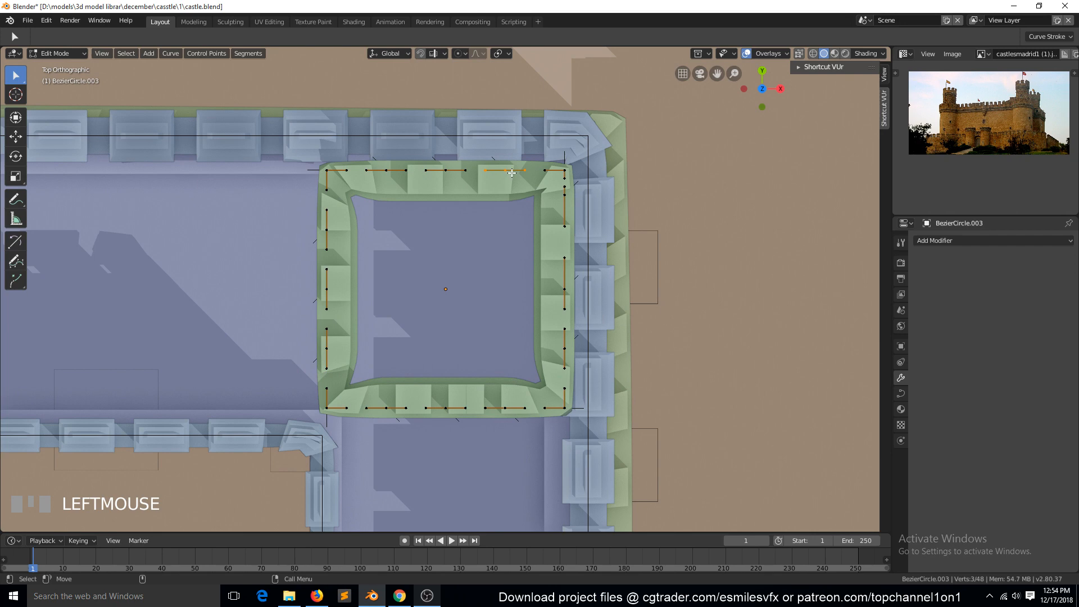
key("Tab")
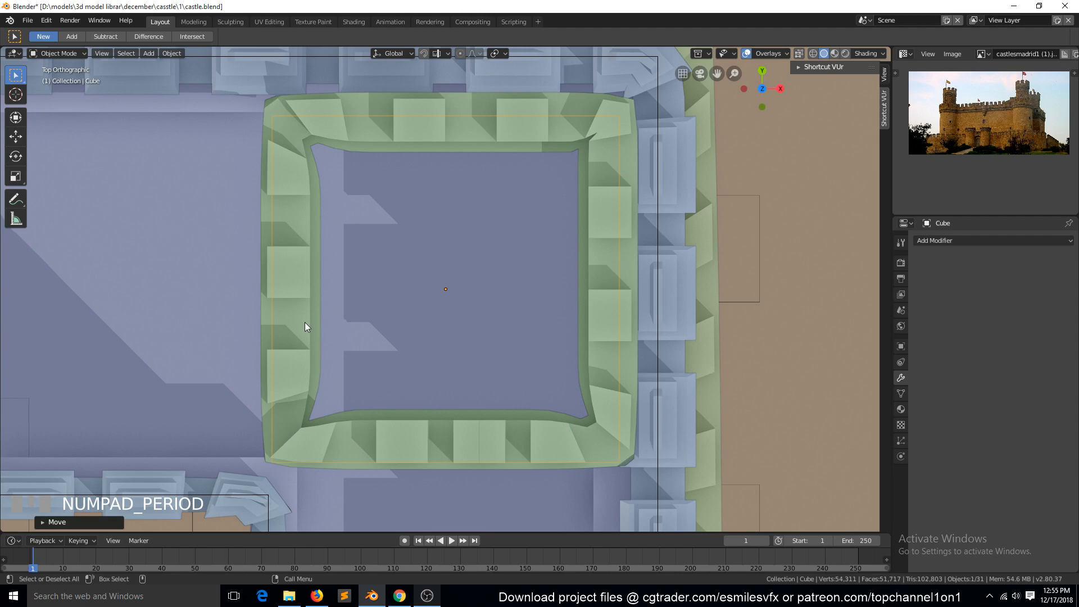
- Frame the square tower body and scale it to fit under its battlement crown
scroll("down", 3)
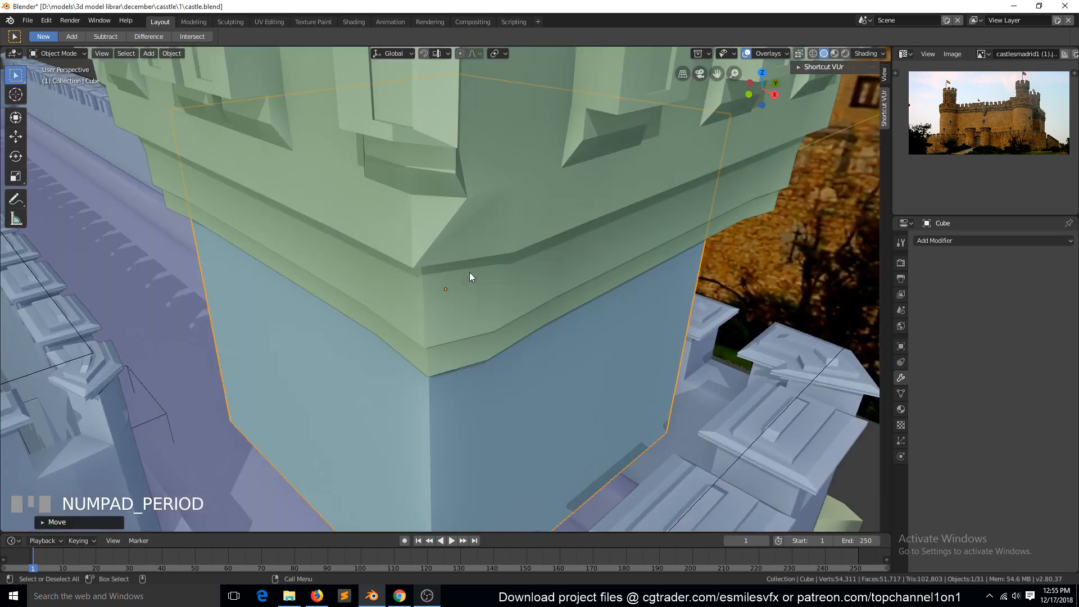
key("s")
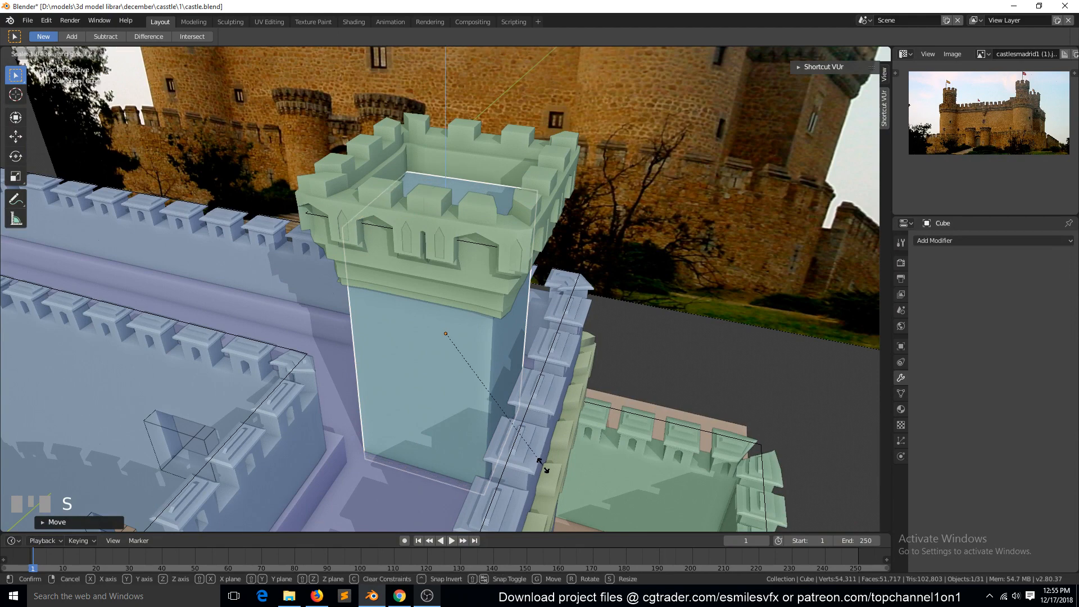
key("Ctrl+A")
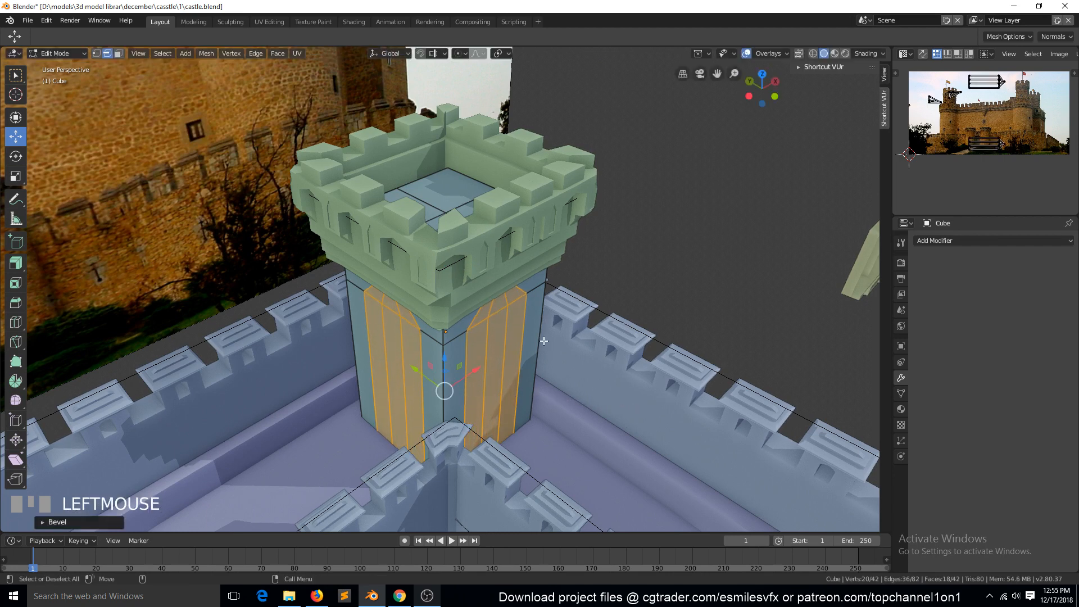
- In Edit Mode, select the left and right tall face strips on the tower sides
key("1")
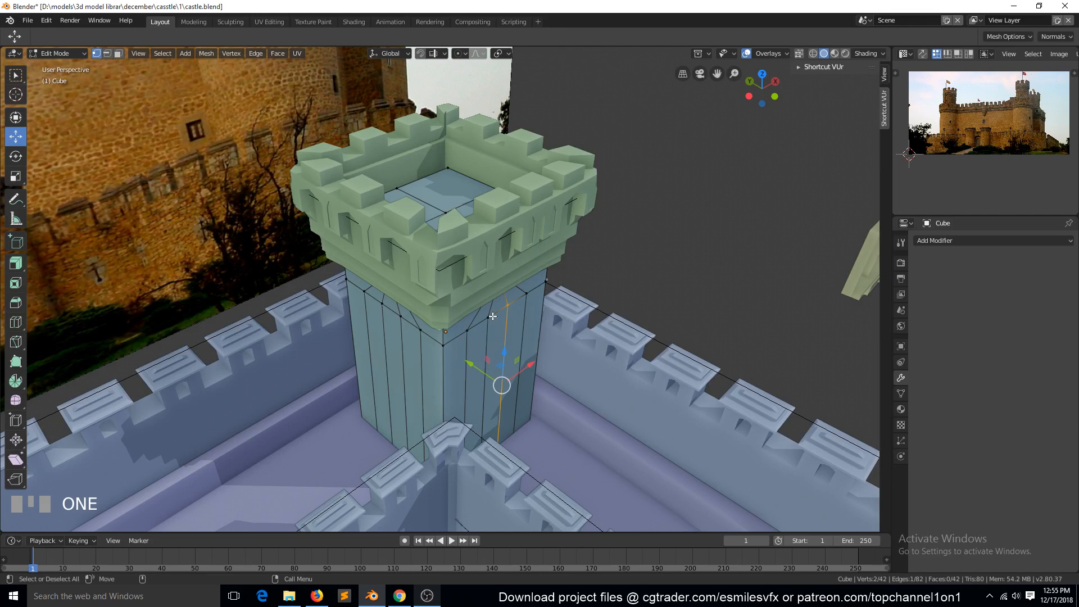
left_click(444, 310)
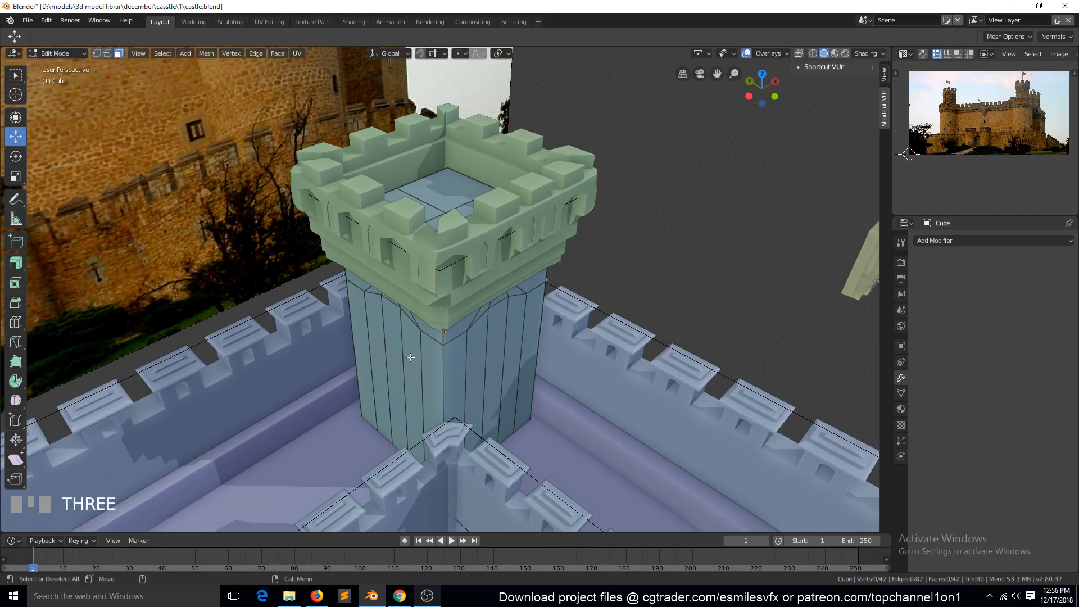
left_click(378, 373)
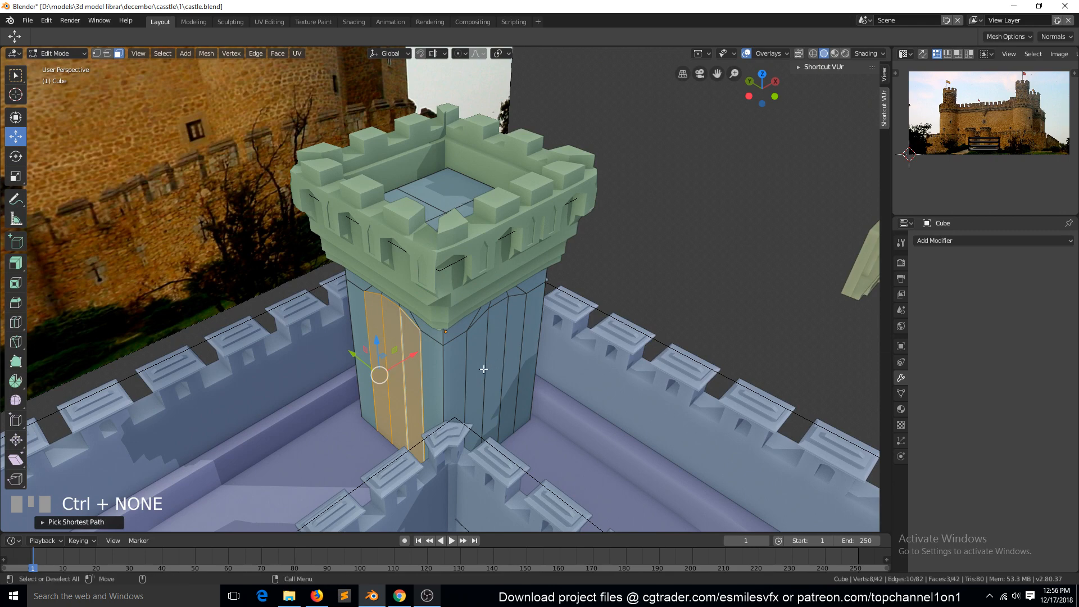
left_click(502, 351)
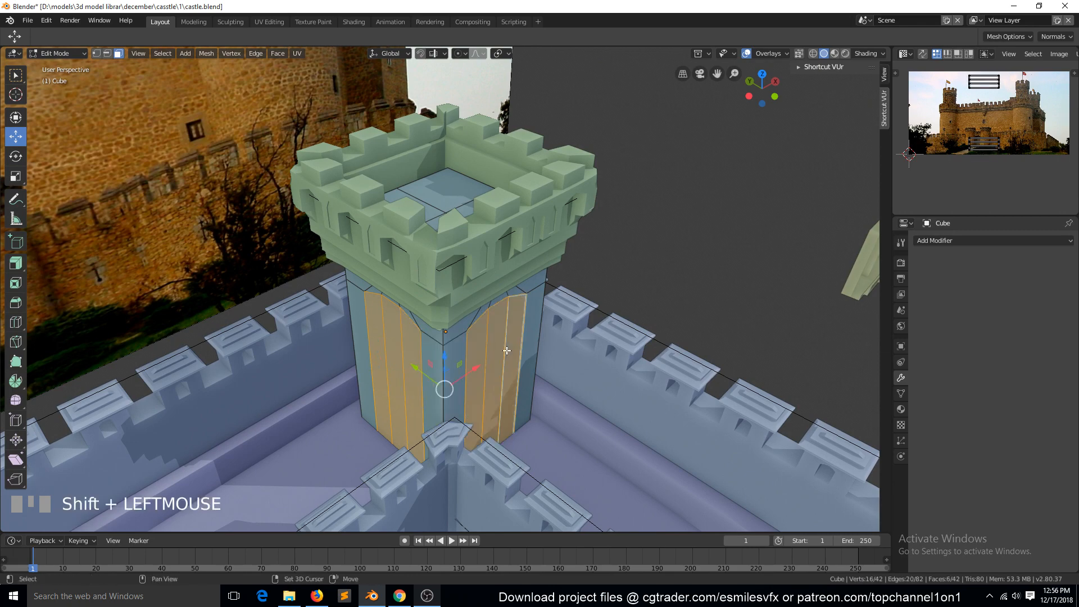
key("Tab")
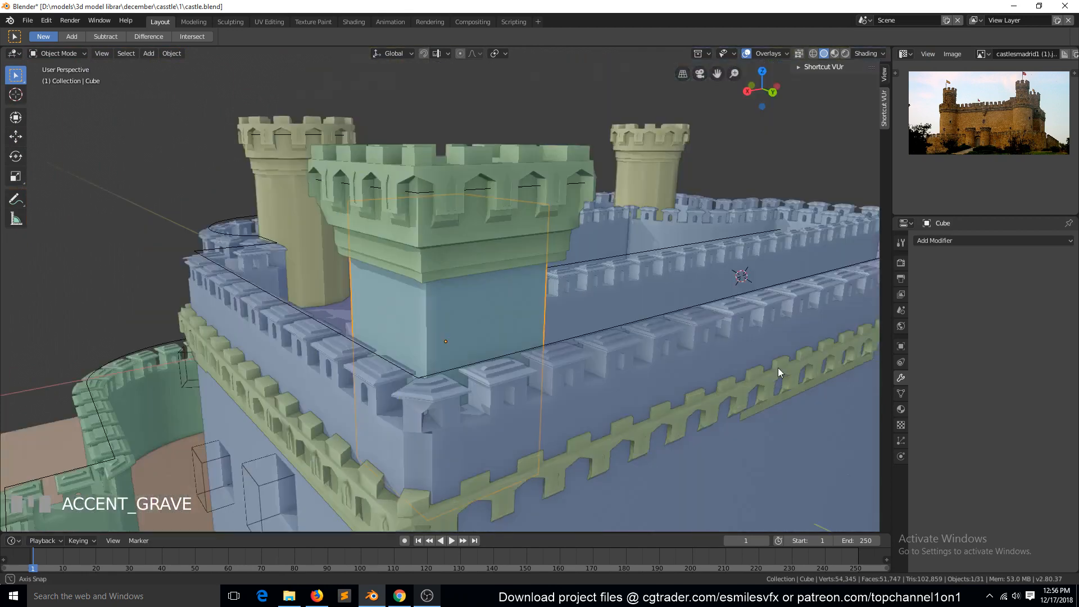
- Cut a doorway outline into the tower's front wall and delete its faces to open an entrance
key("Tab")
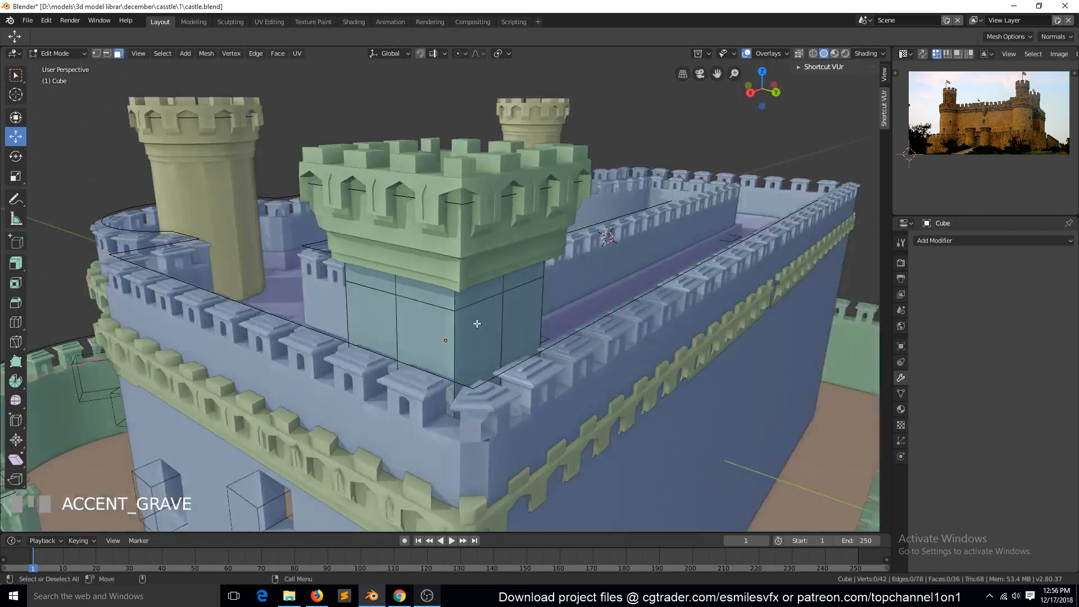
key("ctrl+r")
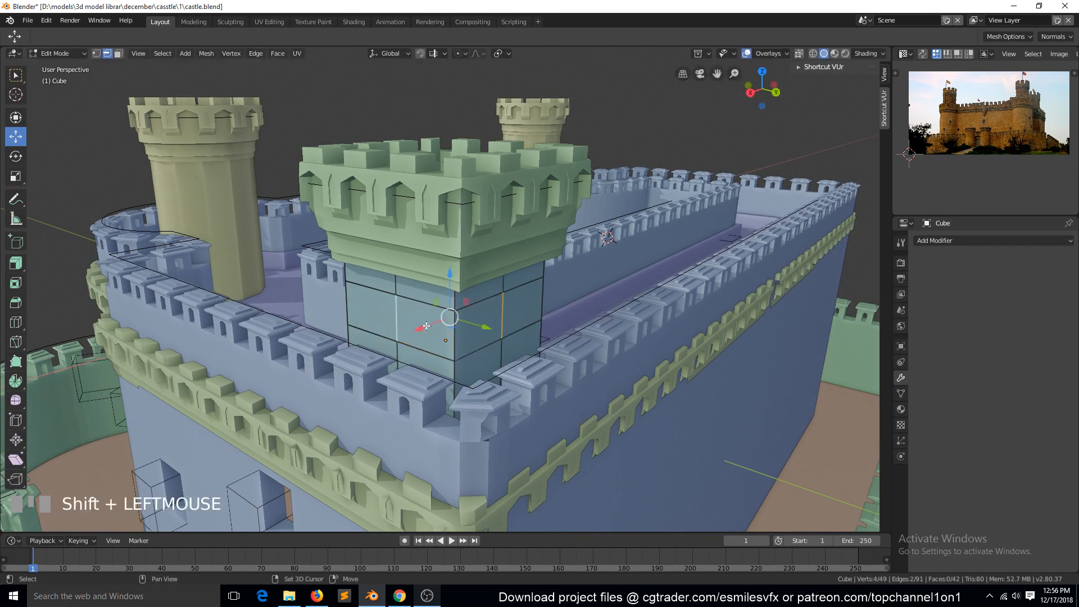
key("ctrl+b")
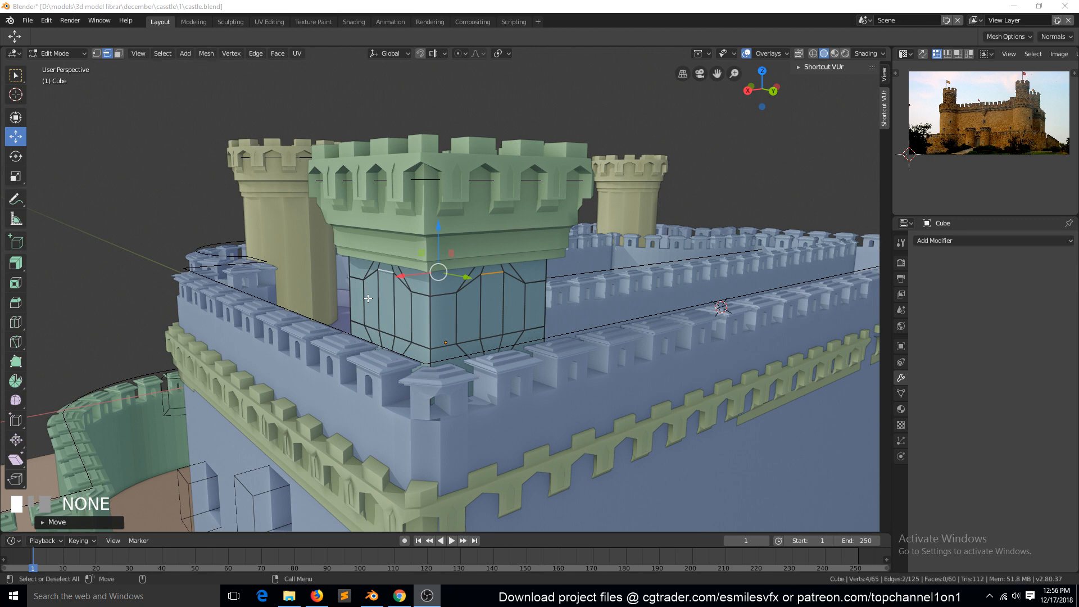
left_click(371, 301)
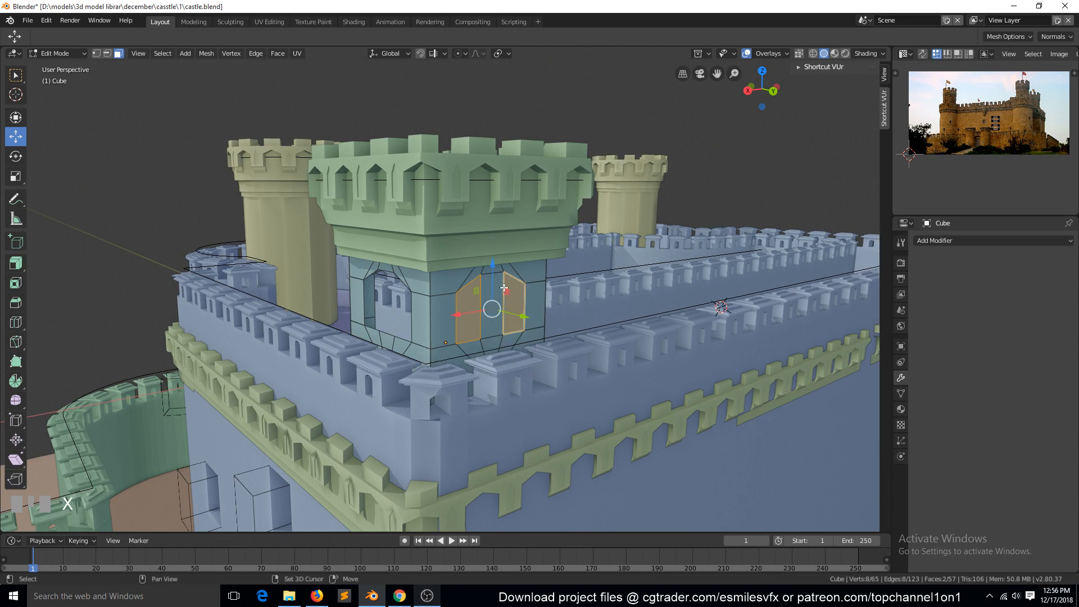
key("Tab")
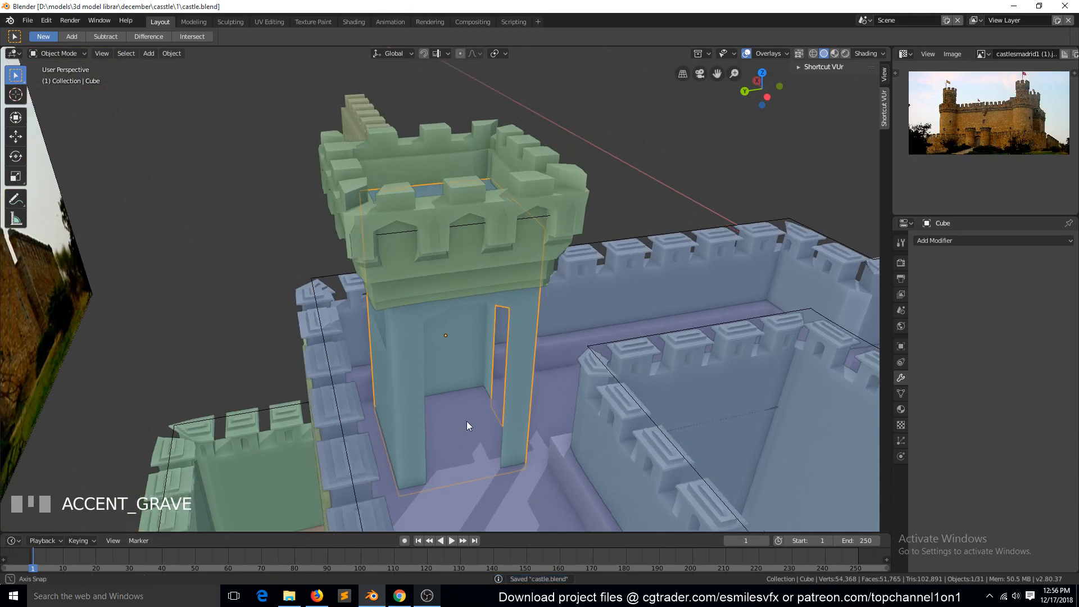
scroll("up", 3)
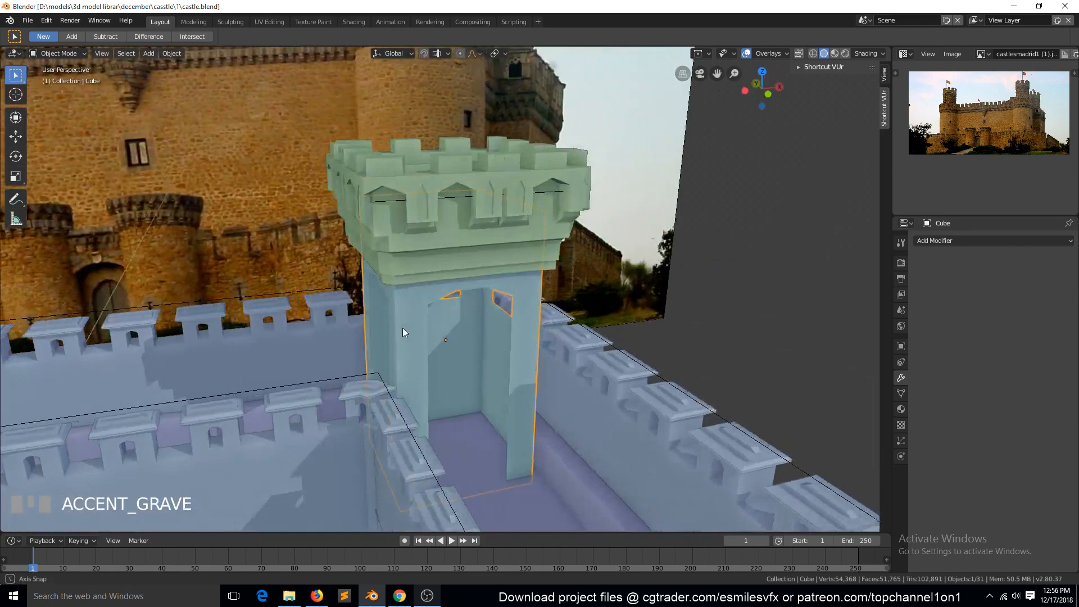
- Add a Solidify modifier to the tower walls and enable Even Thickness
left_click(991, 240)
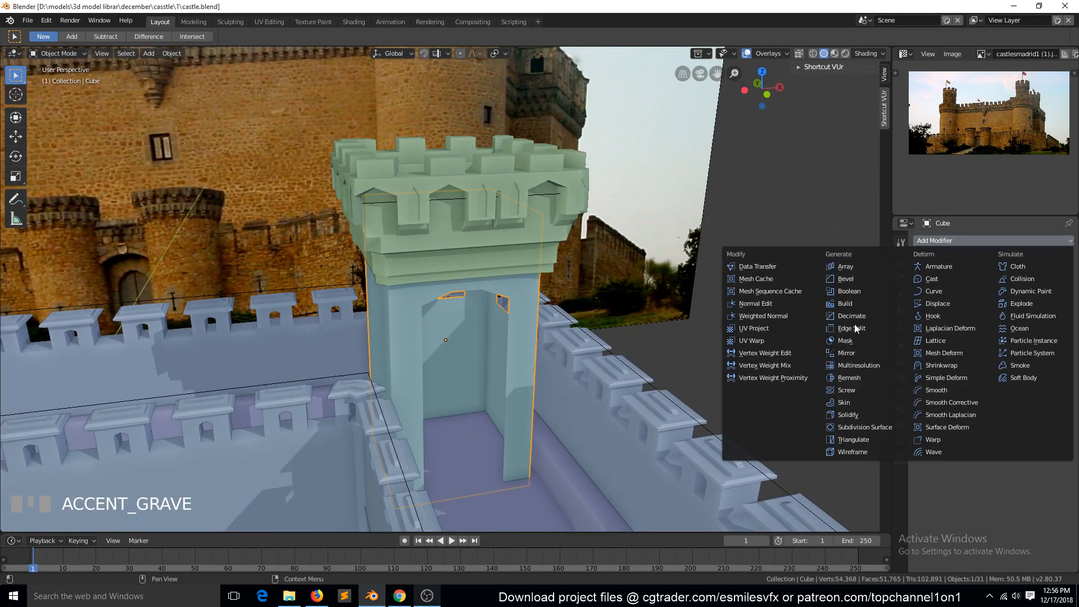
mouse_move(847, 414)
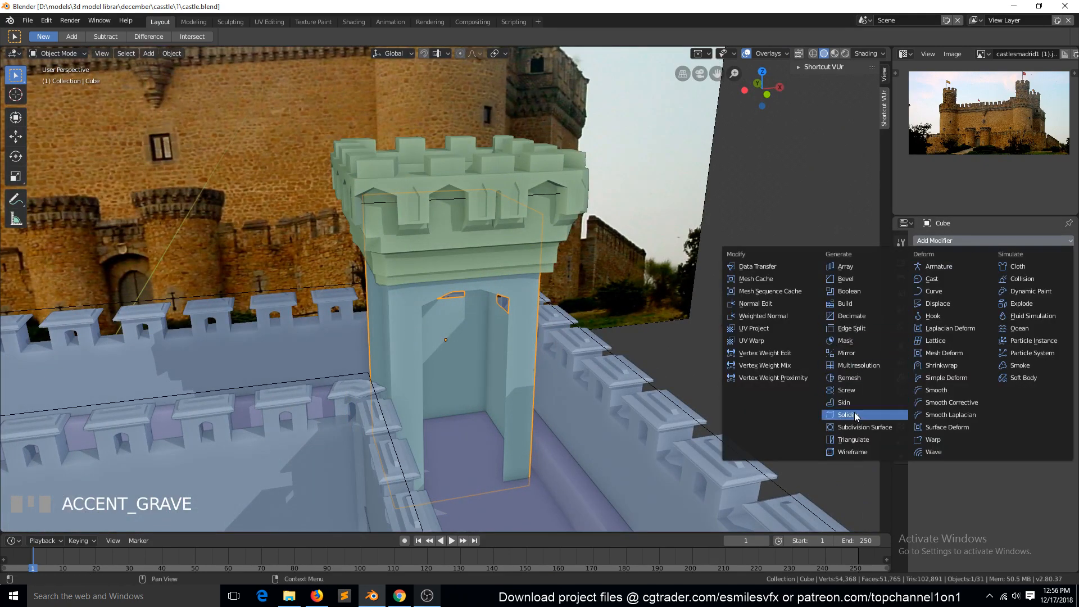
left_click(848, 415)
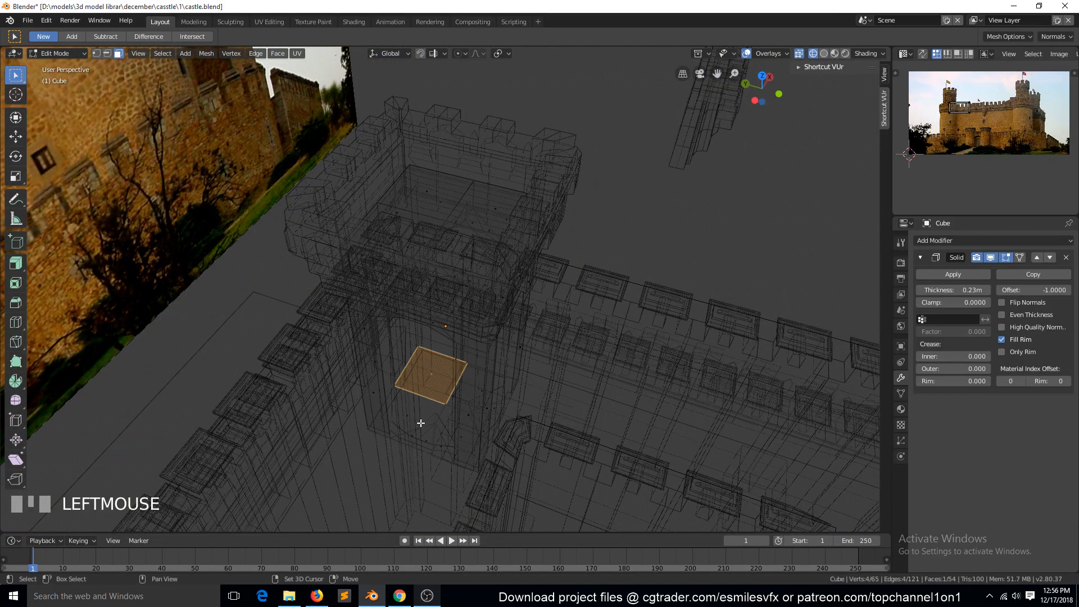
key("alt+a")
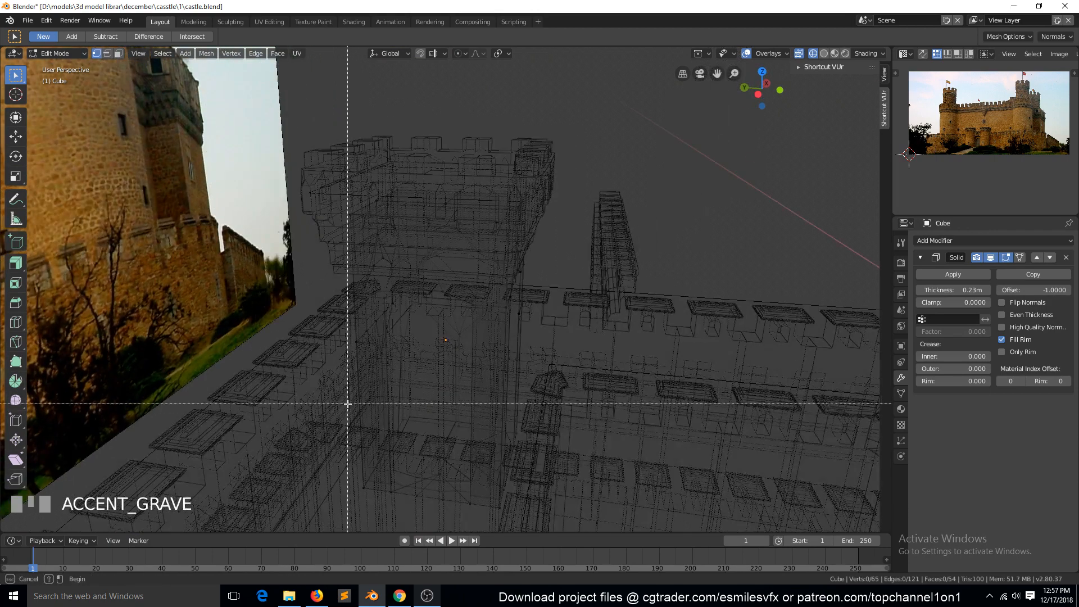
key("Tab")
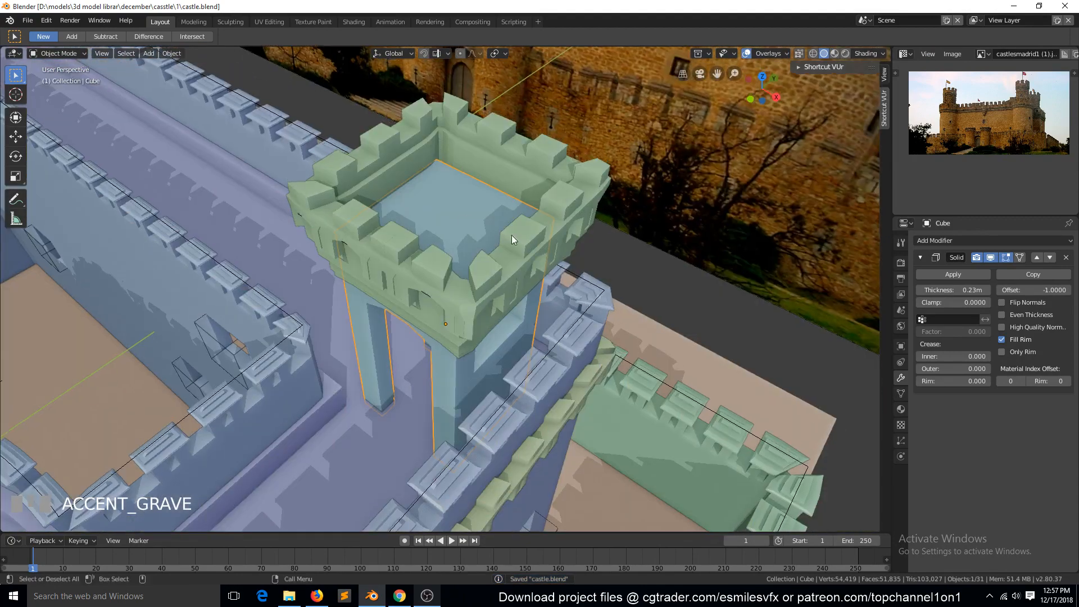
left_click_drag(516, 276, 510, 220)
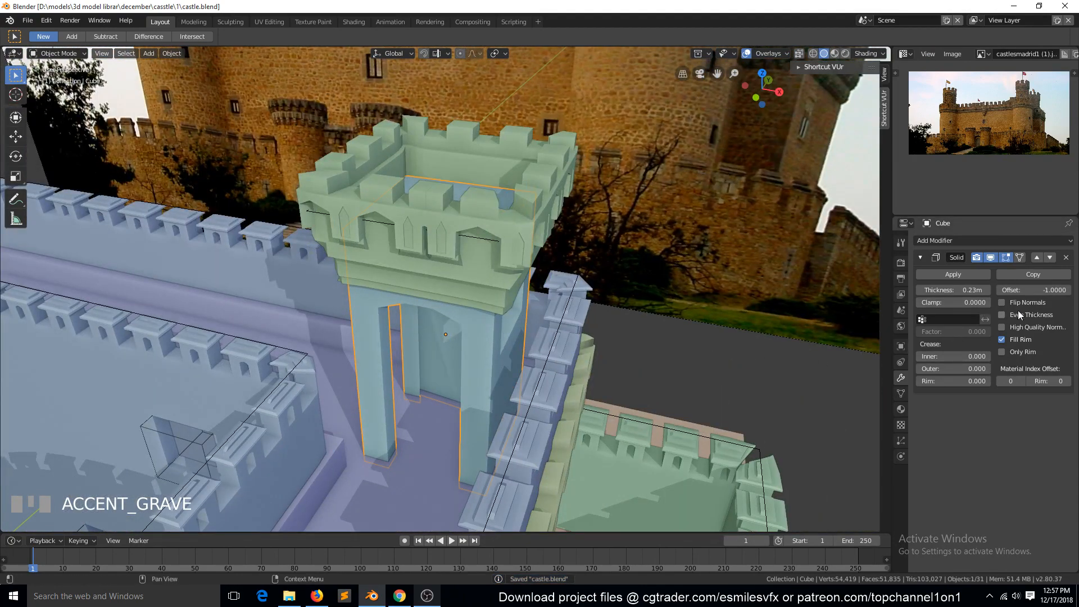
left_click(1003, 315)
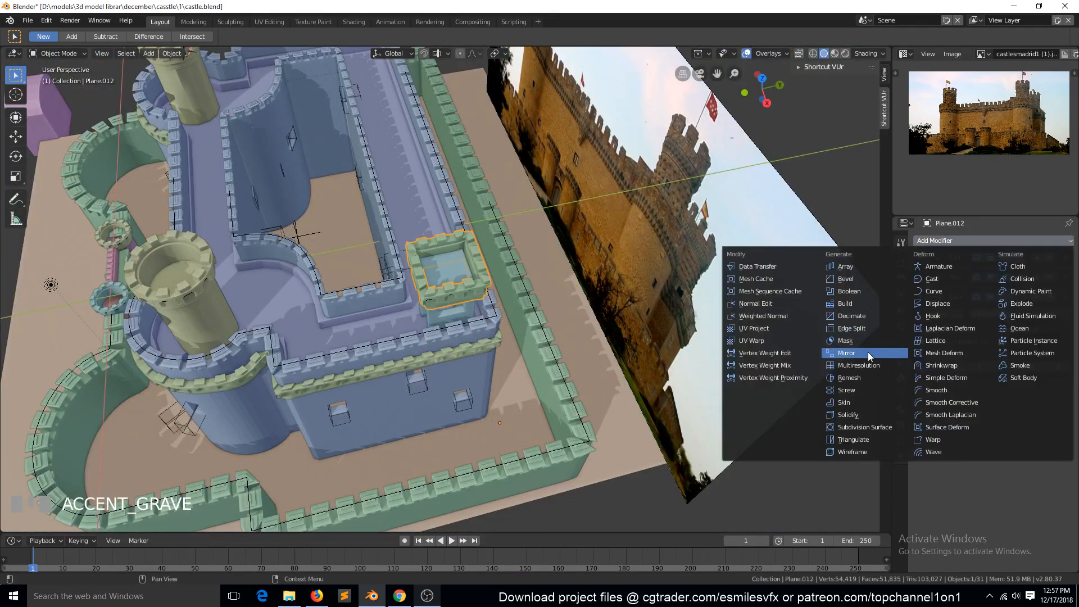
- Add a Mirror modifier to the tower with Empty.001 as the mirror object
left_click(846, 352)
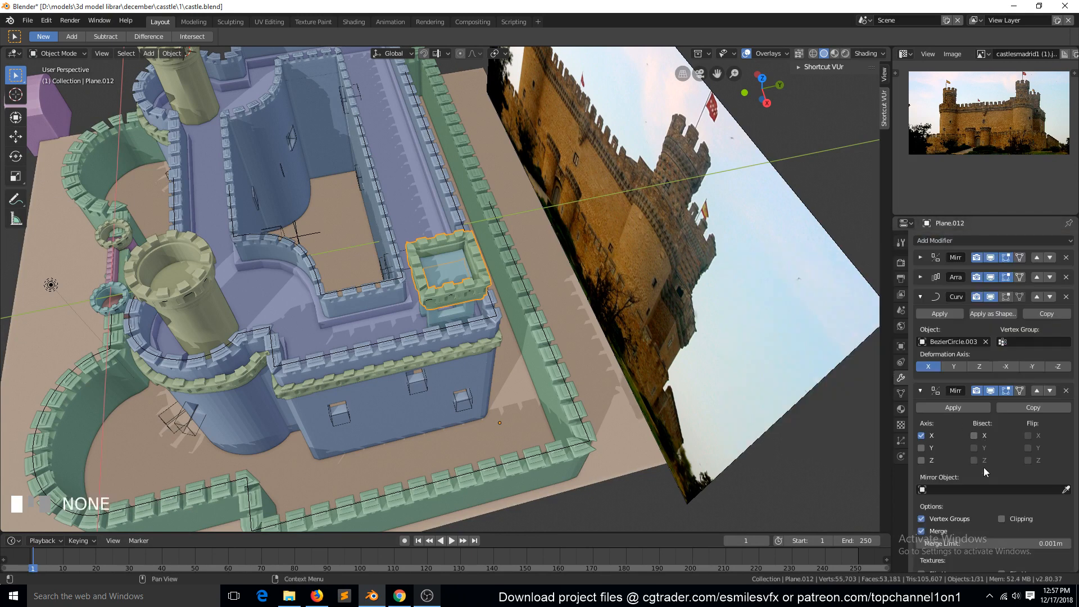
left_click(956, 341)
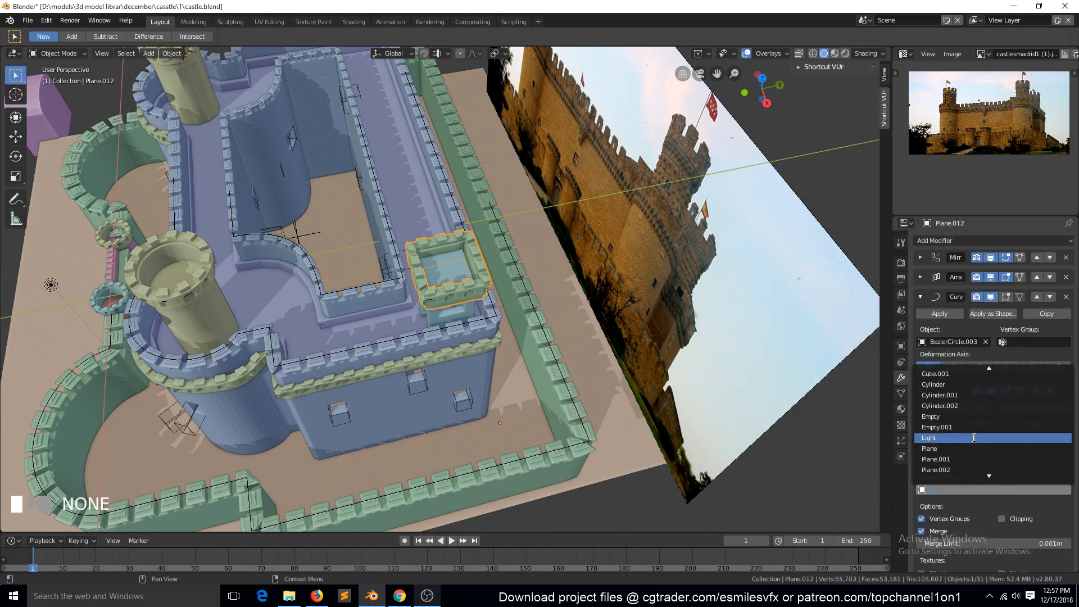
scroll("down", 3)
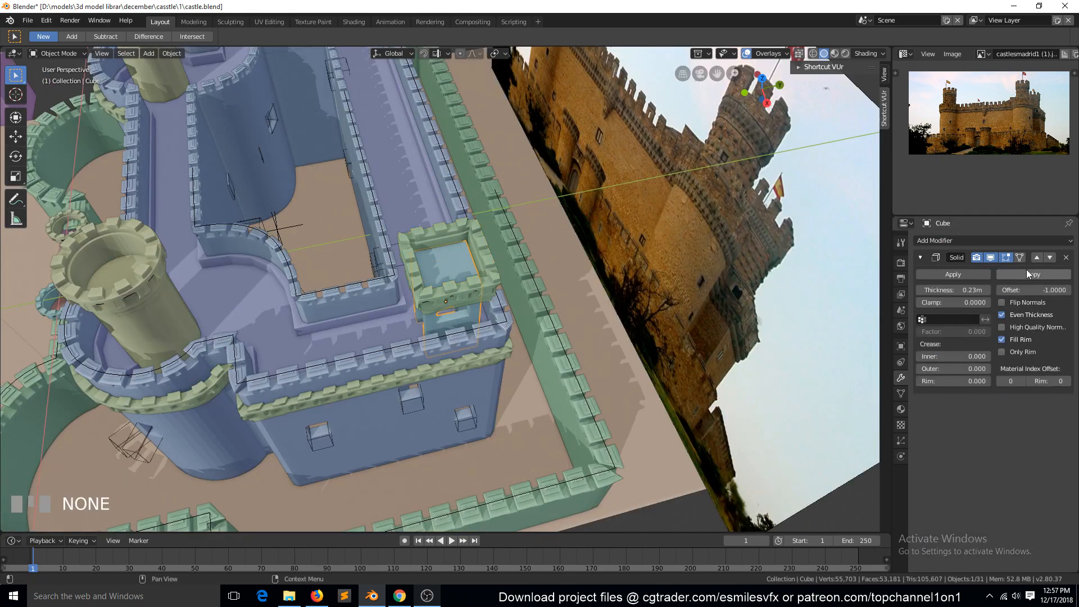
left_click(991, 240)
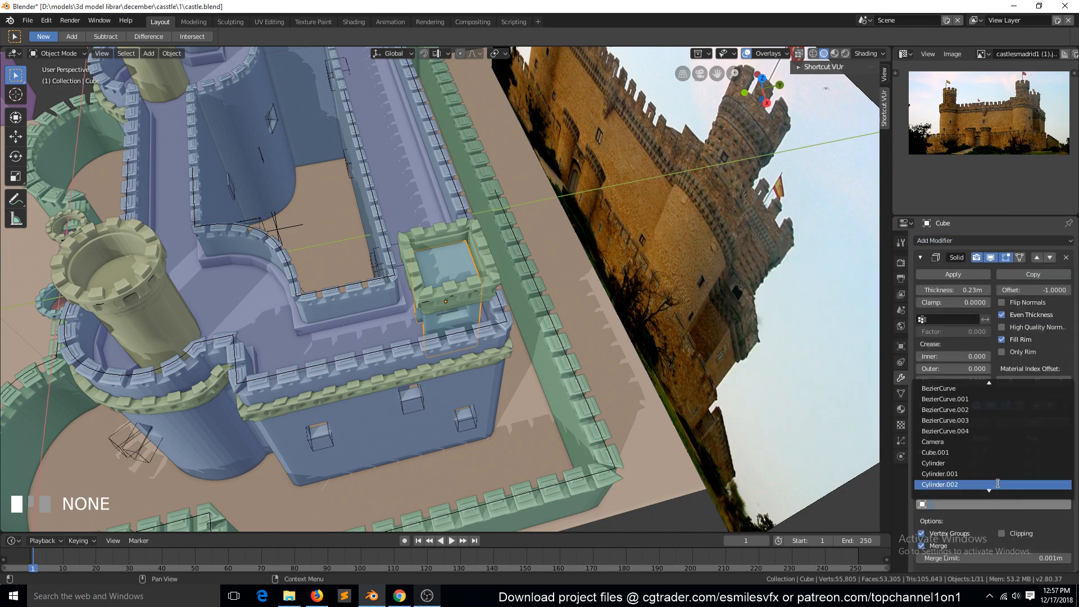
scroll("down", 3)
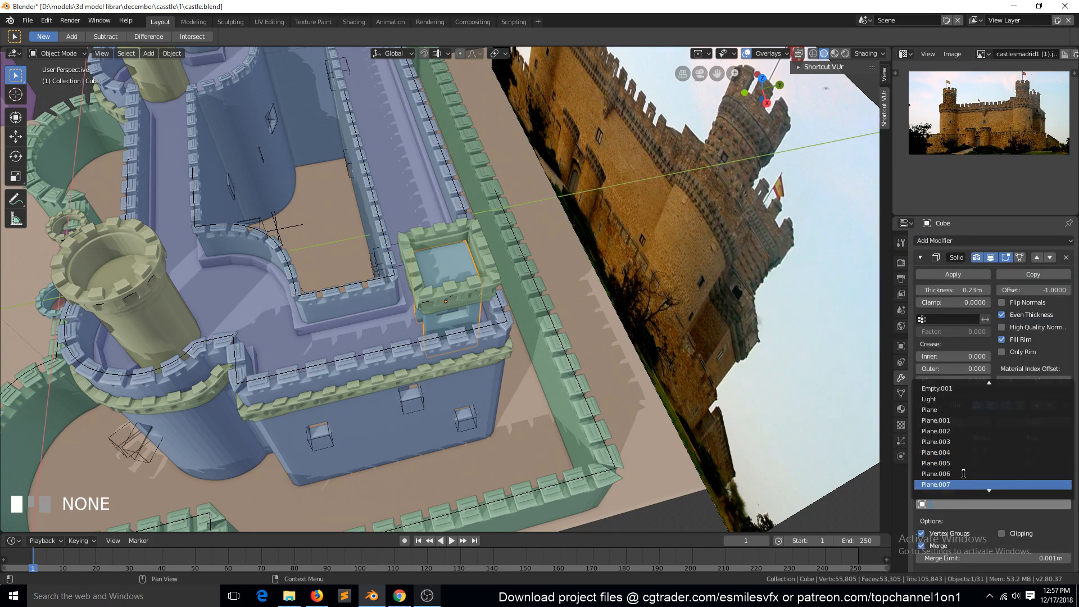
scroll("down", 3)
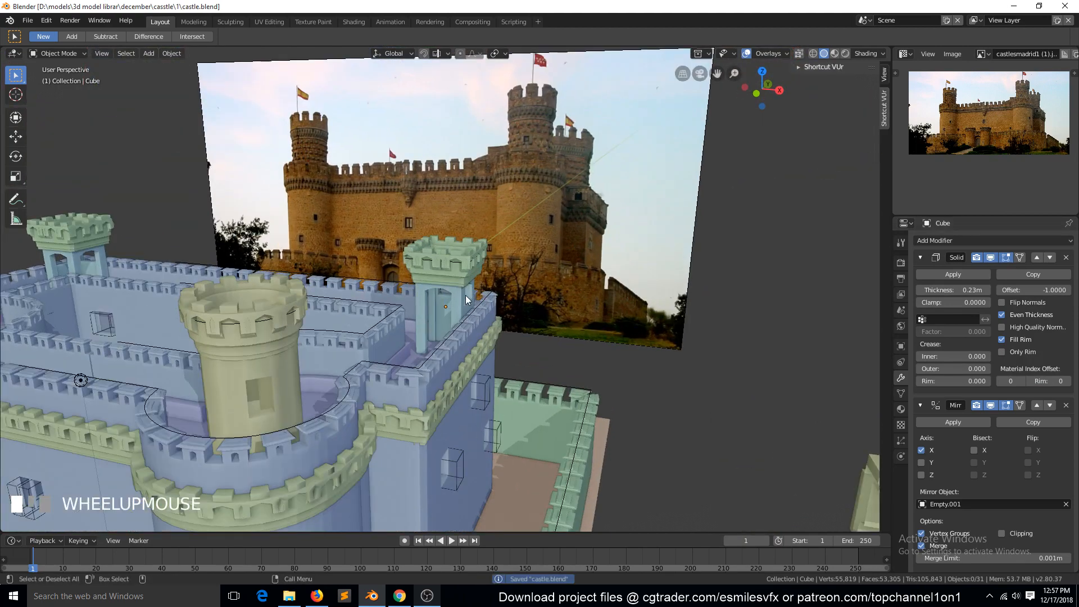
- Zoom out and view the whole castle through the scene camera with Numpad 0
scroll("down", 3)
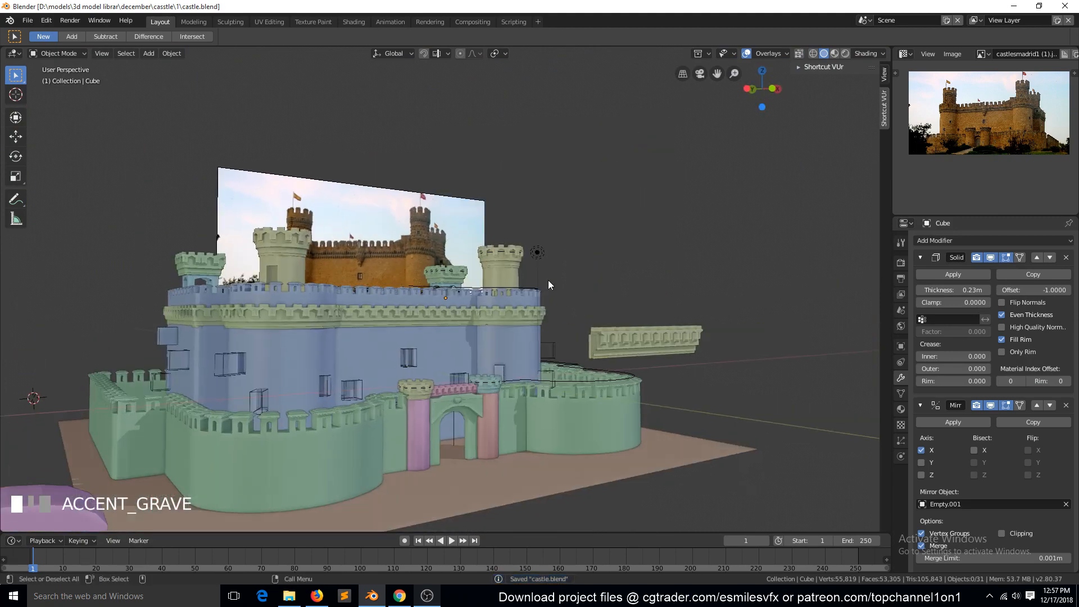
key("KP_0")
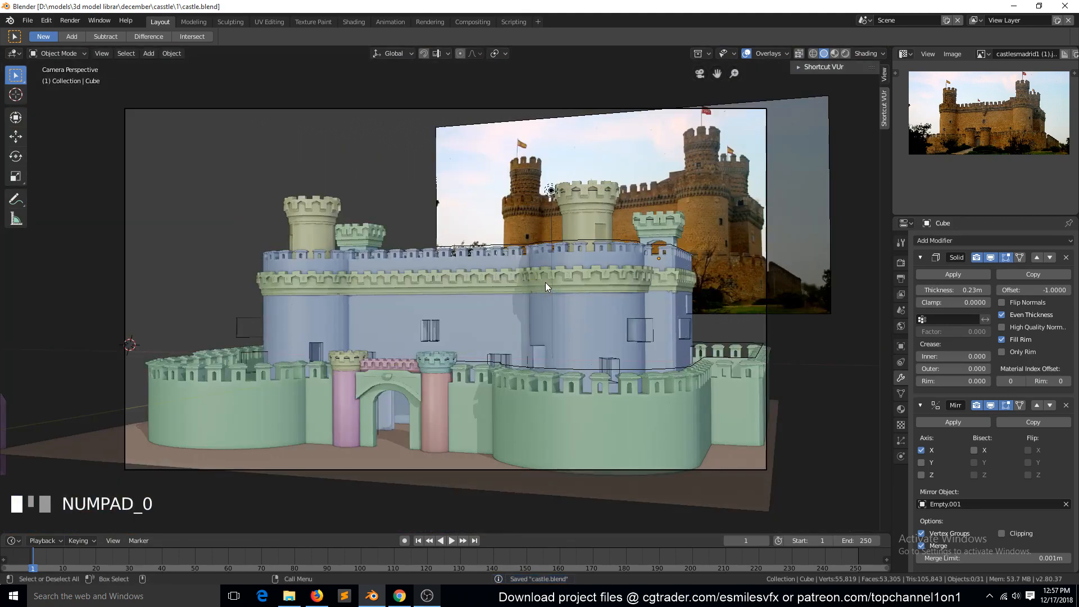